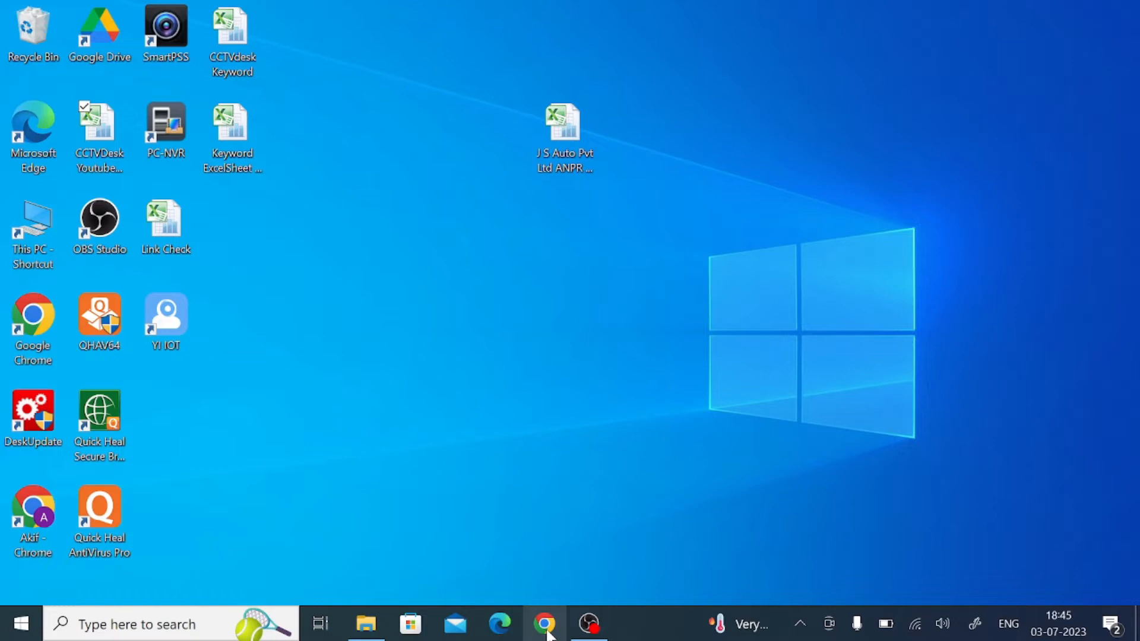
# Step: Search Google for "d-link ip cam viewer for pc" and scroll through the results
pyautogui.click(544, 624)
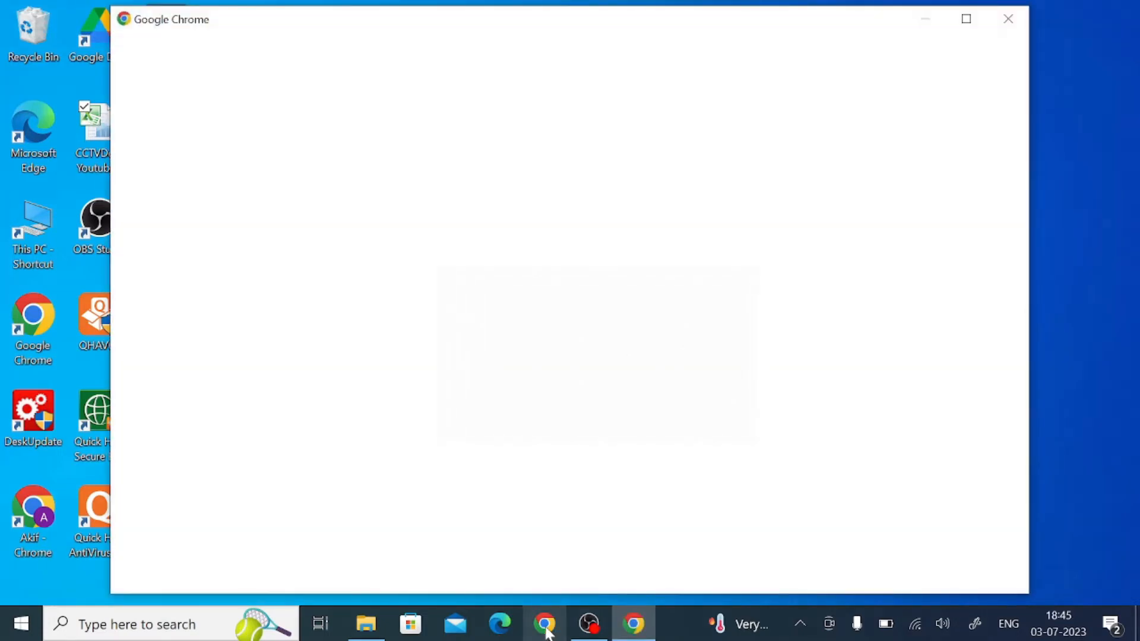
pyautogui.click(546, 624)
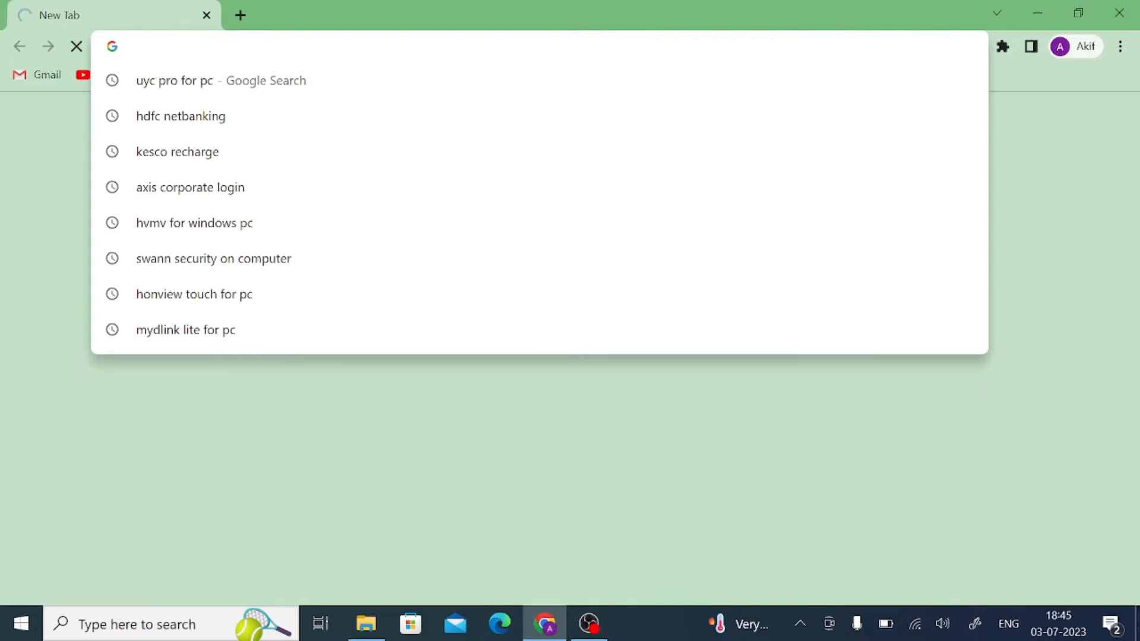
pyautogui.write('d-link ip cam viewer for pc')
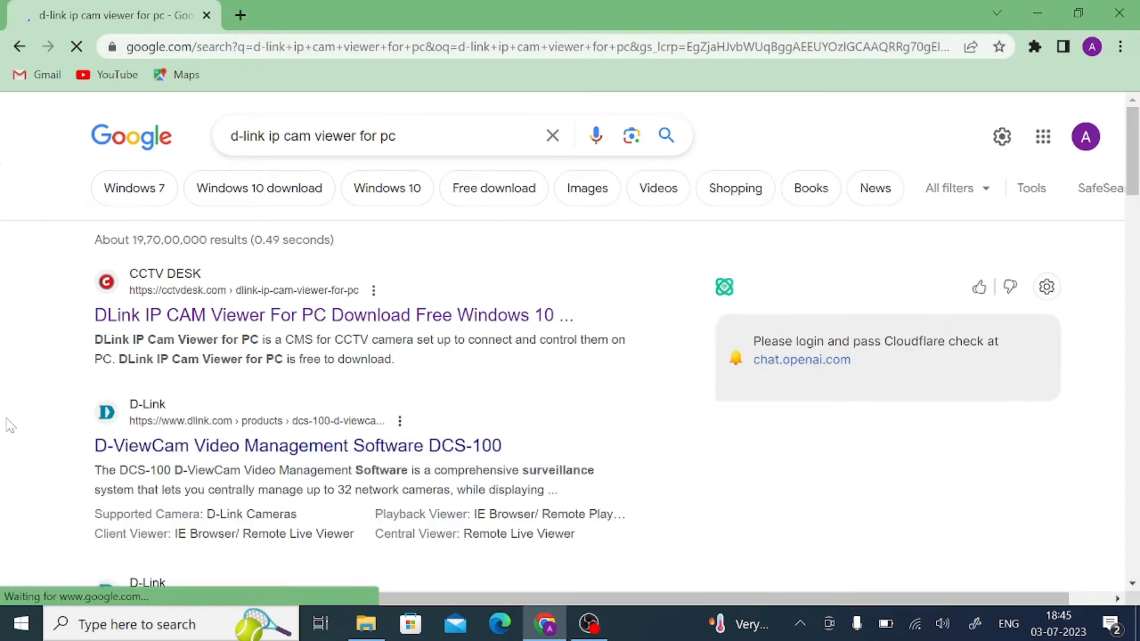
pyautogui.scroll(-3)
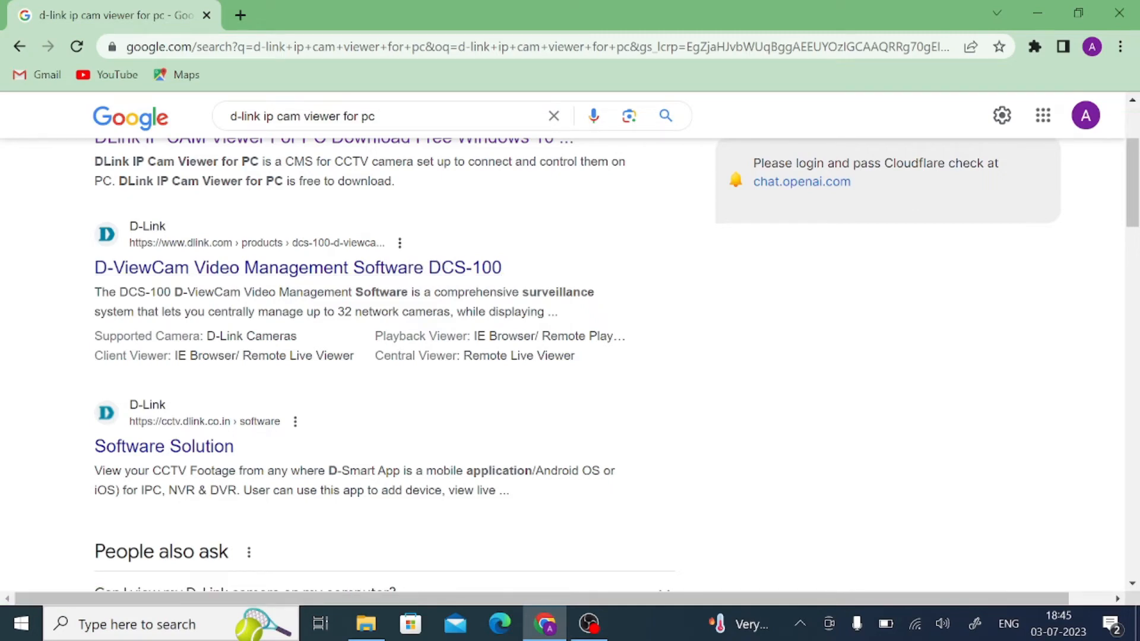
pyautogui.scroll(-3)
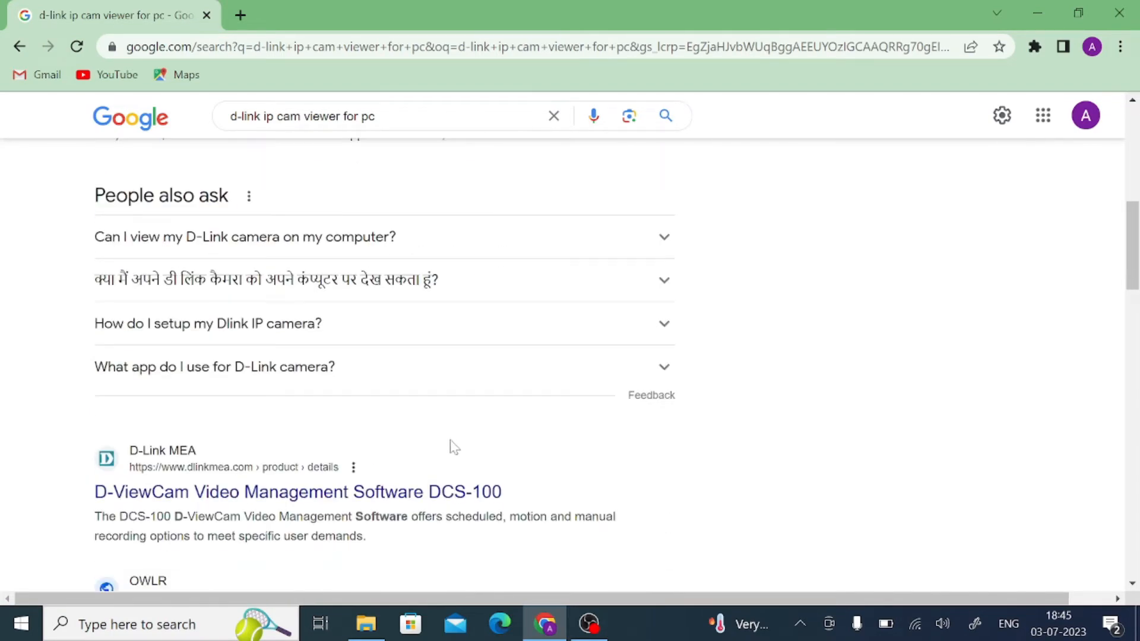
pyautogui.scroll(-3)
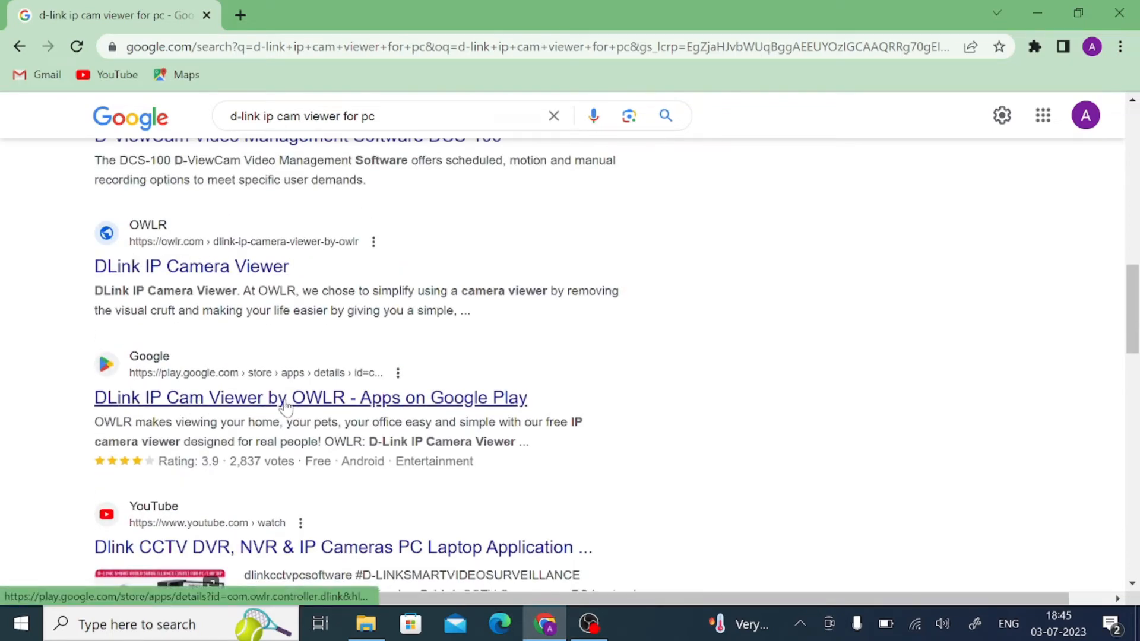
pyautogui.scroll(3)
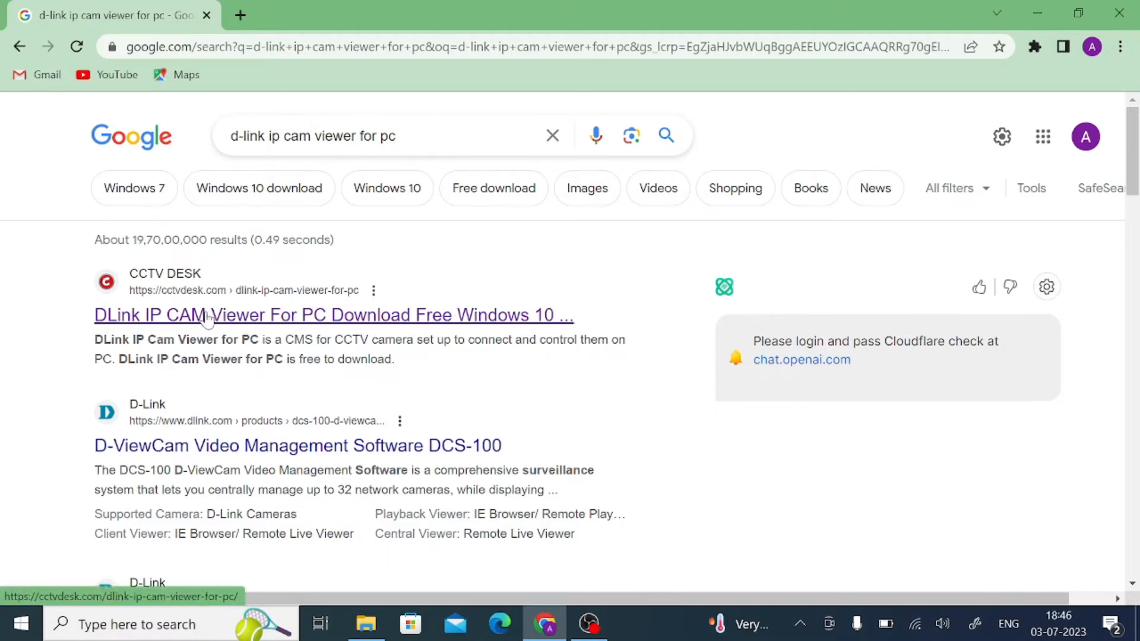
# Step: Open the CCTV DESK DLink IP CAM Viewer article, dismiss the ad and reach the download links
pyautogui.click(332, 314)
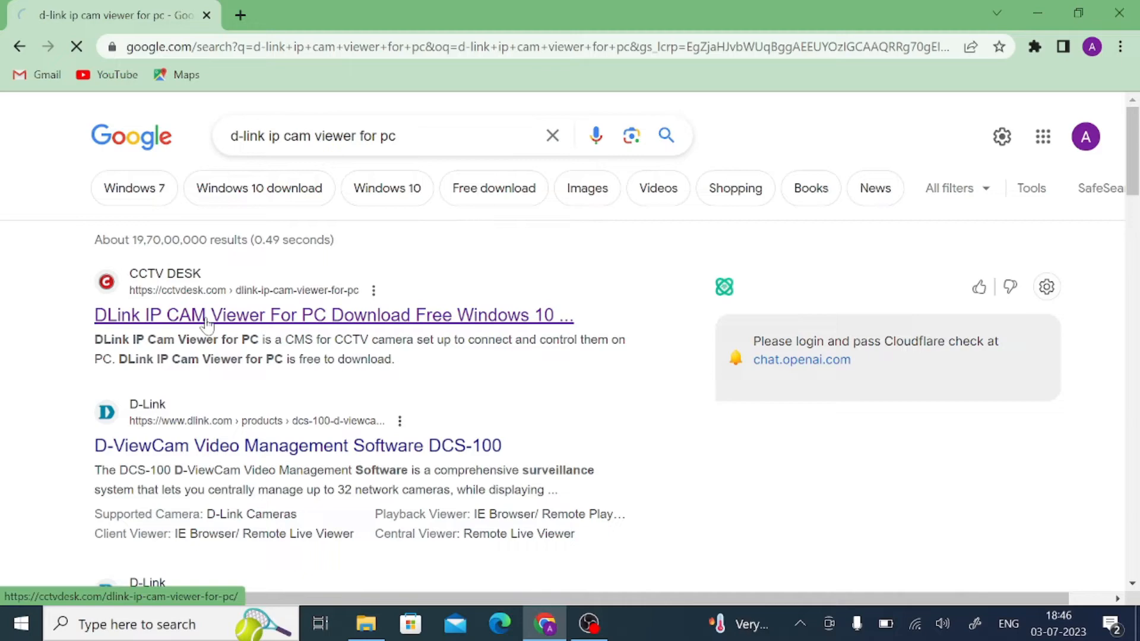
pyautogui.click(332, 315)
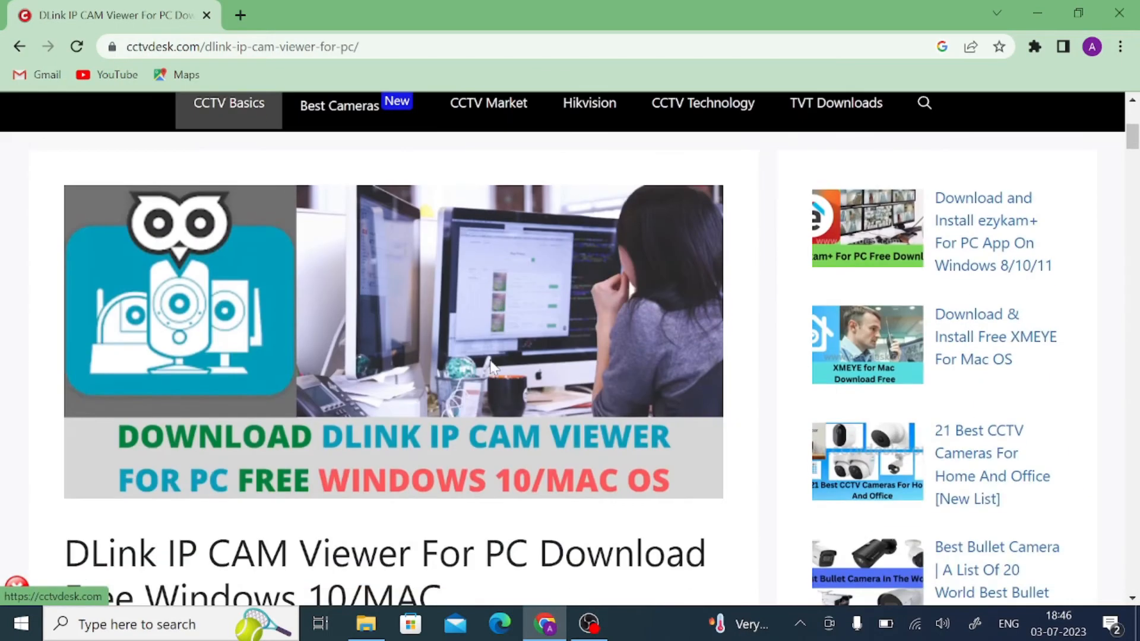
pyautogui.scroll(-3)
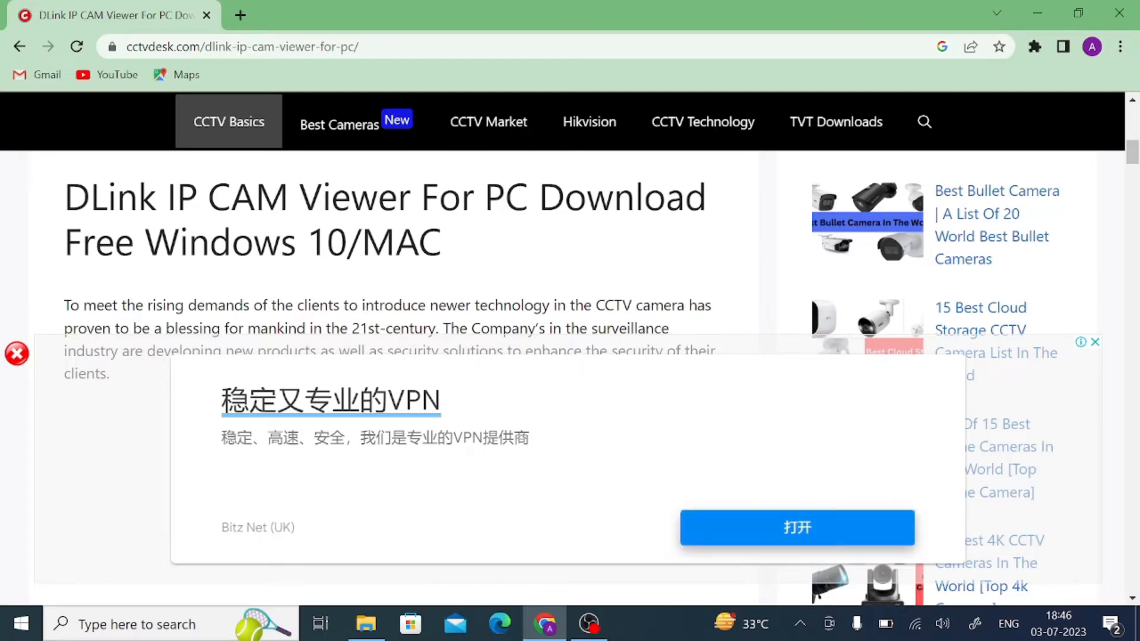
pyautogui.click(16, 354)
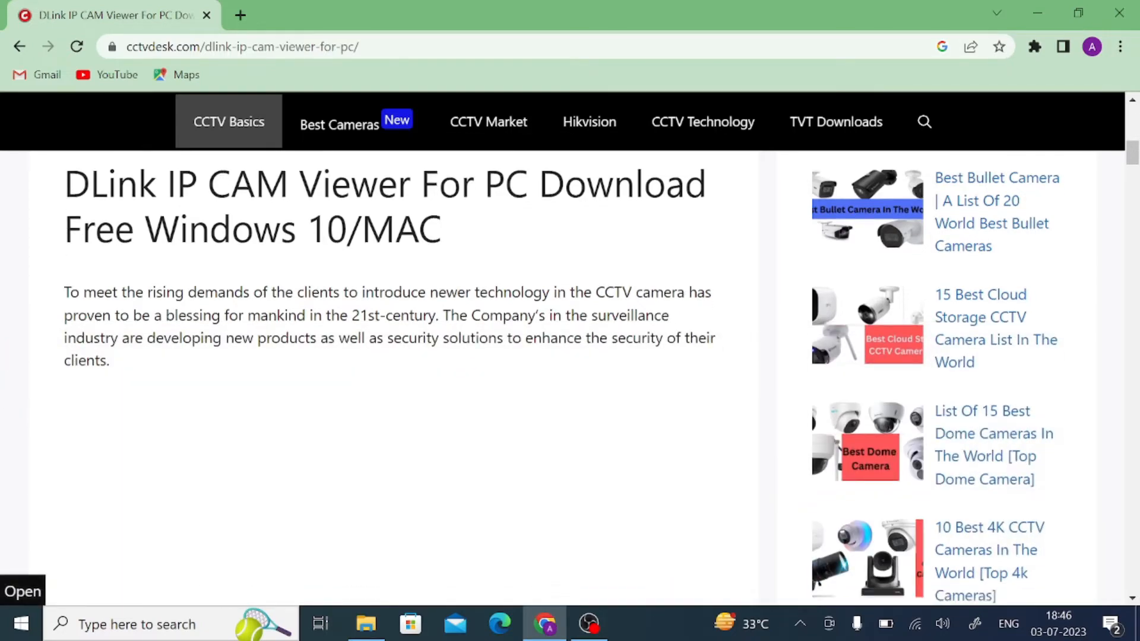
pyautogui.scroll(-3)
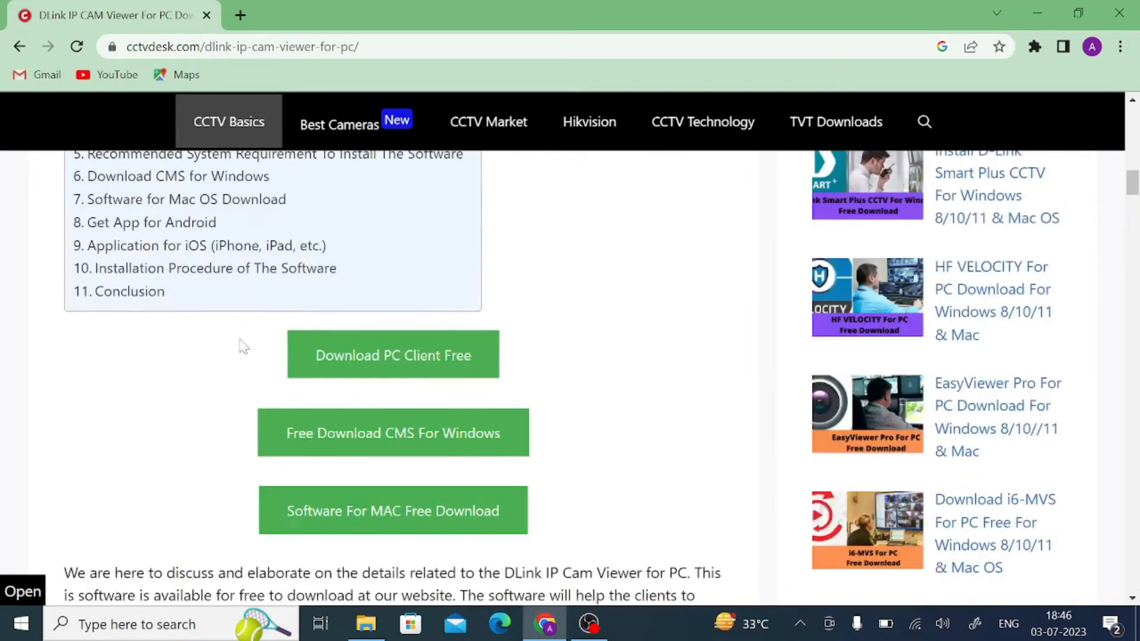
pyautogui.moveTo(377, 451)
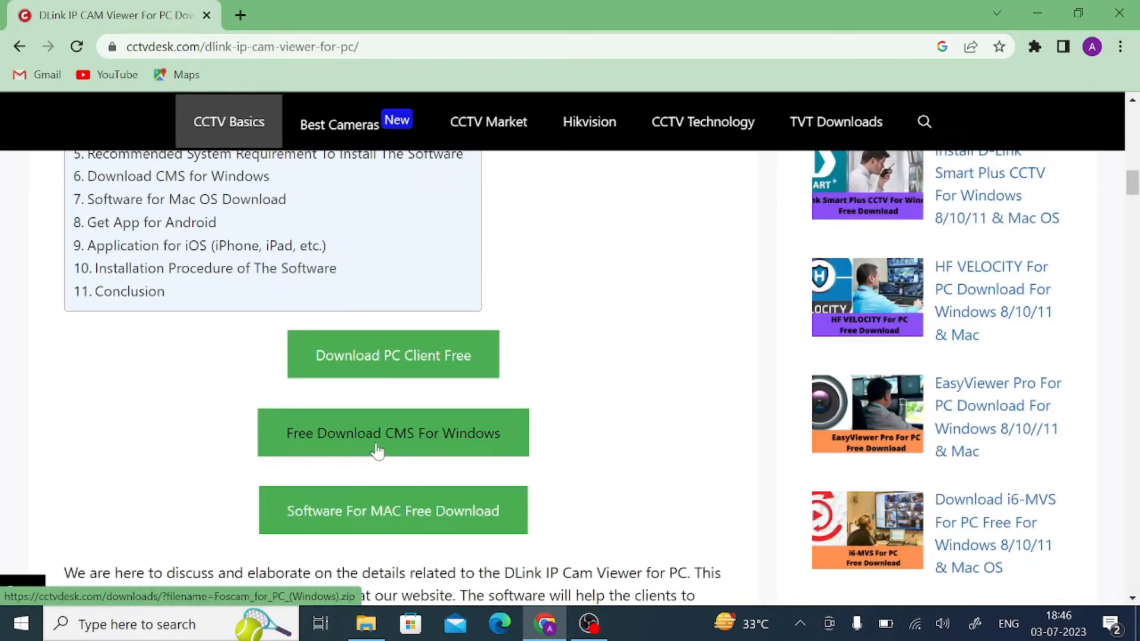
# Step: Download Foscam_for_PC_(Windows).zip via the Free Download CMS For Windows button
pyautogui.click(393, 432)
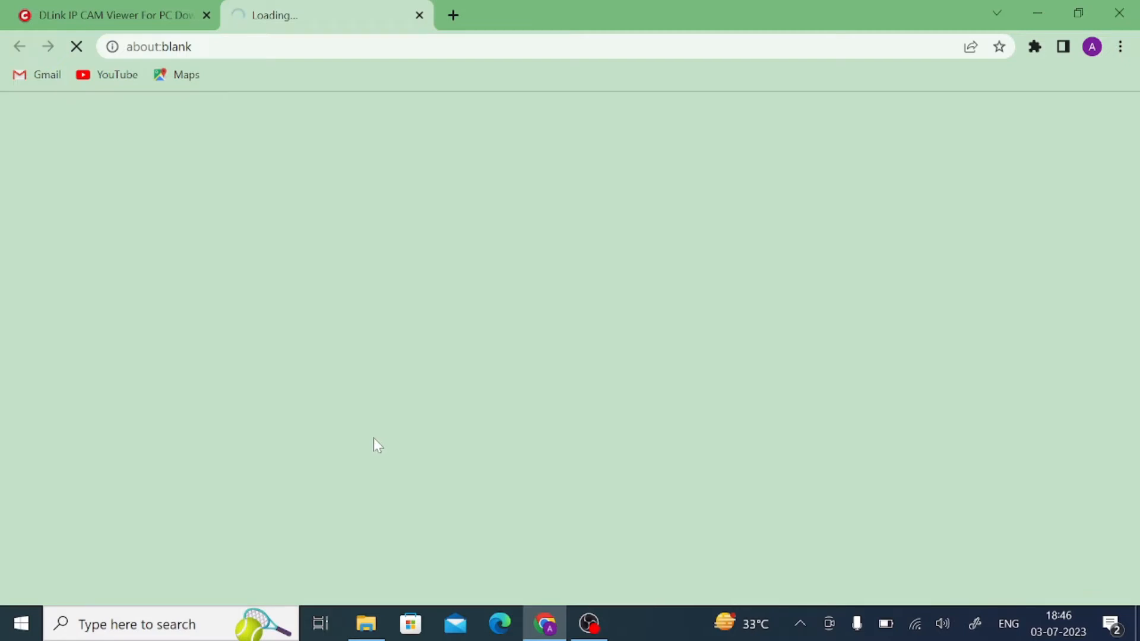
pyautogui.moveTo(373, 442)
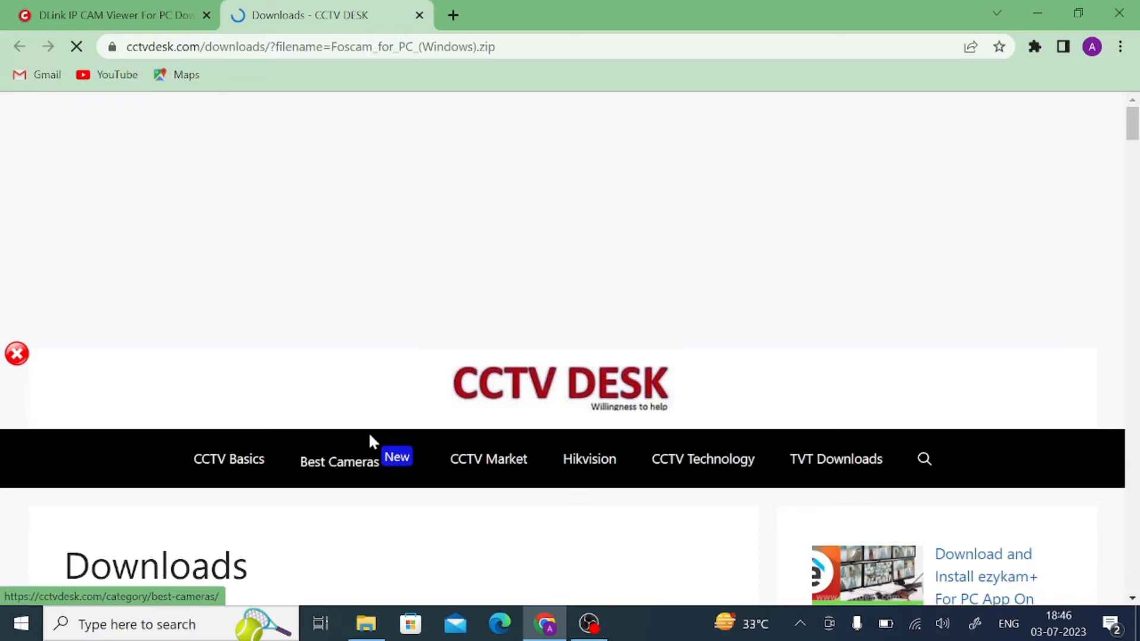
pyautogui.scroll(-3)
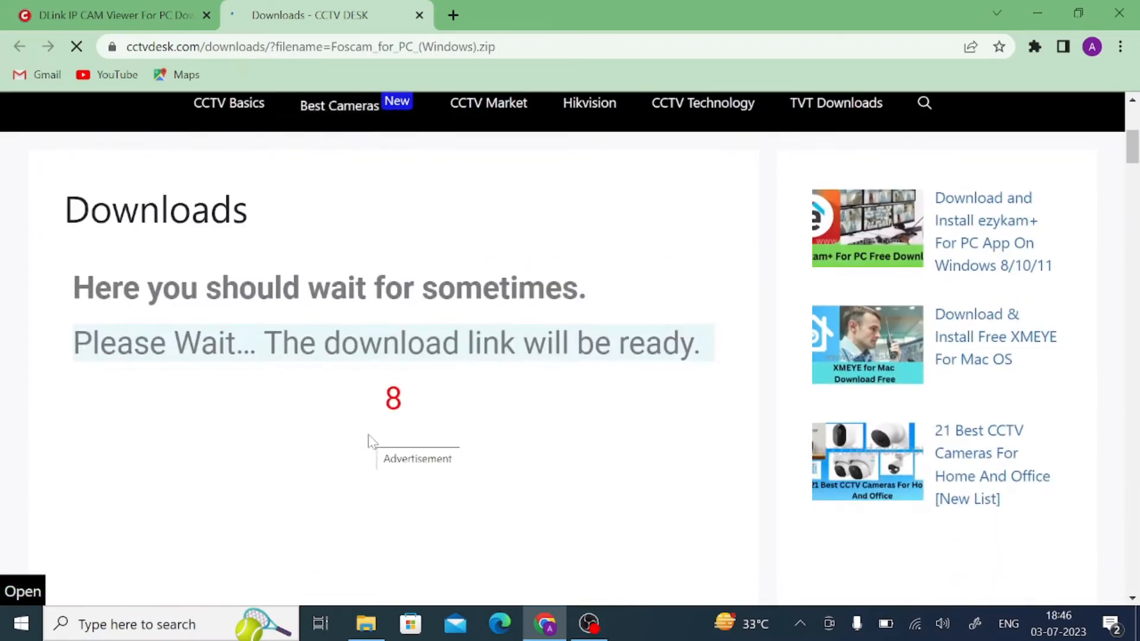
pyautogui.scroll(-3)
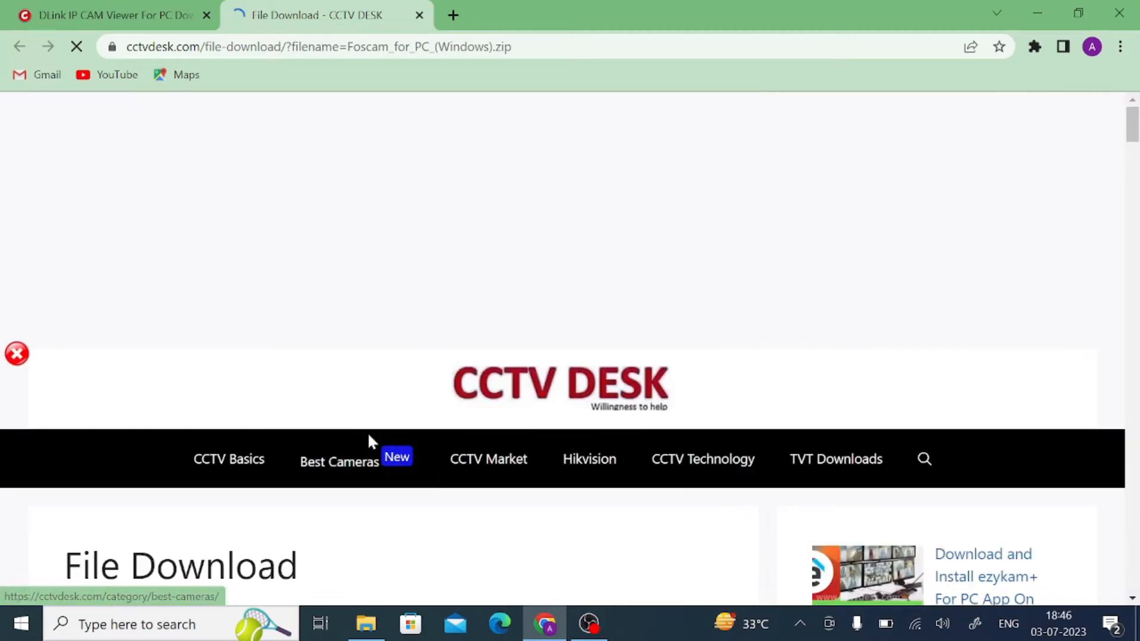
pyautogui.scroll(-3)
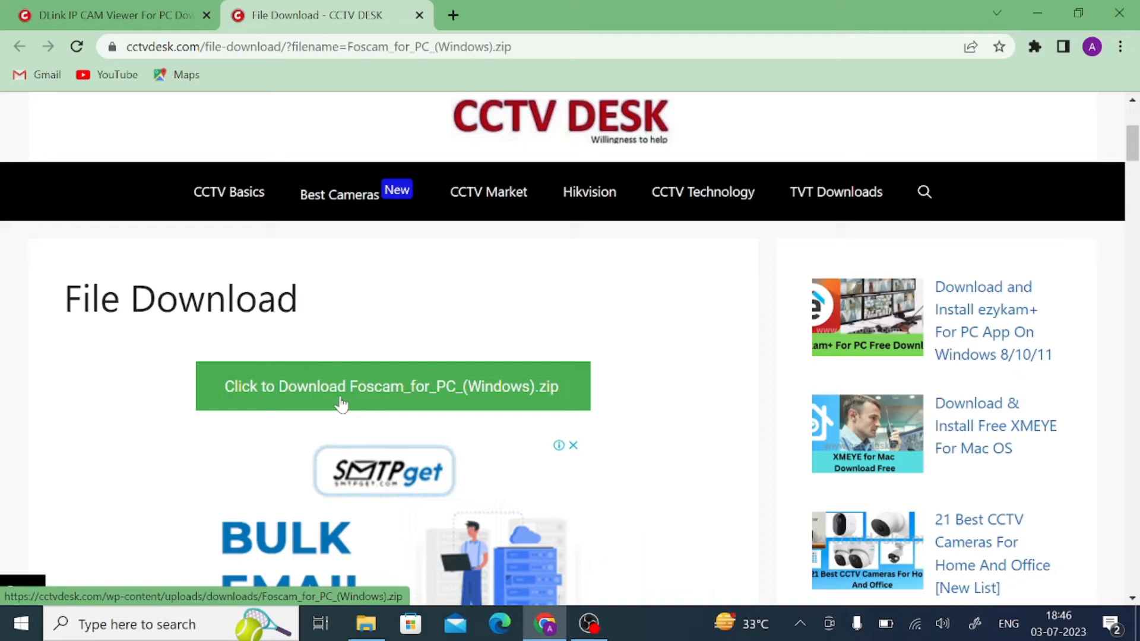
pyautogui.click(393, 386)
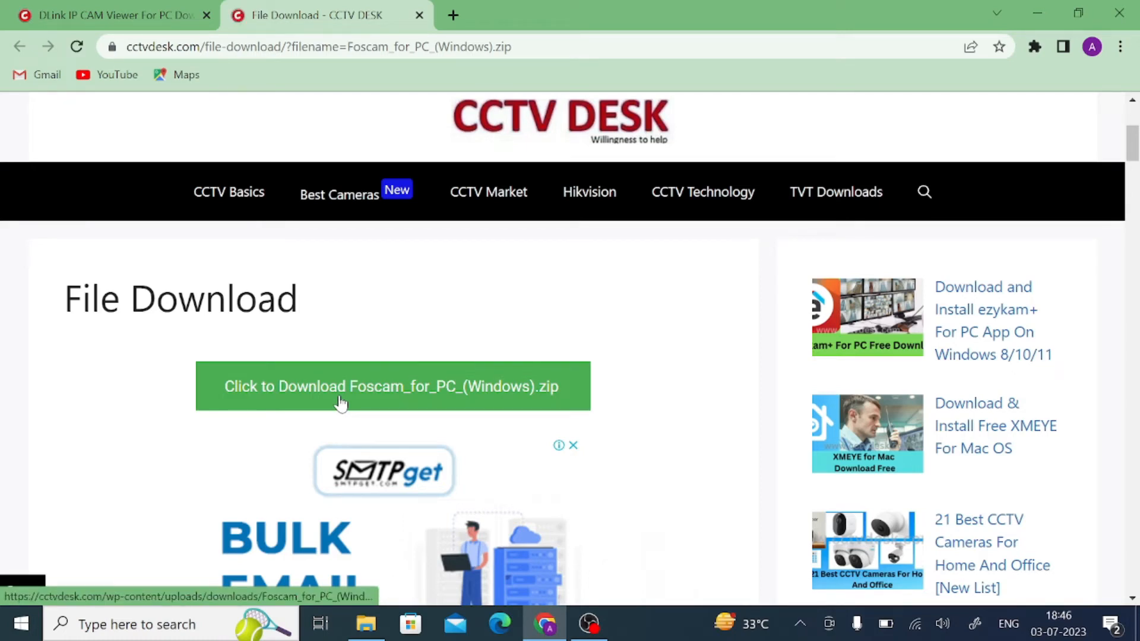
pyautogui.click(393, 386)
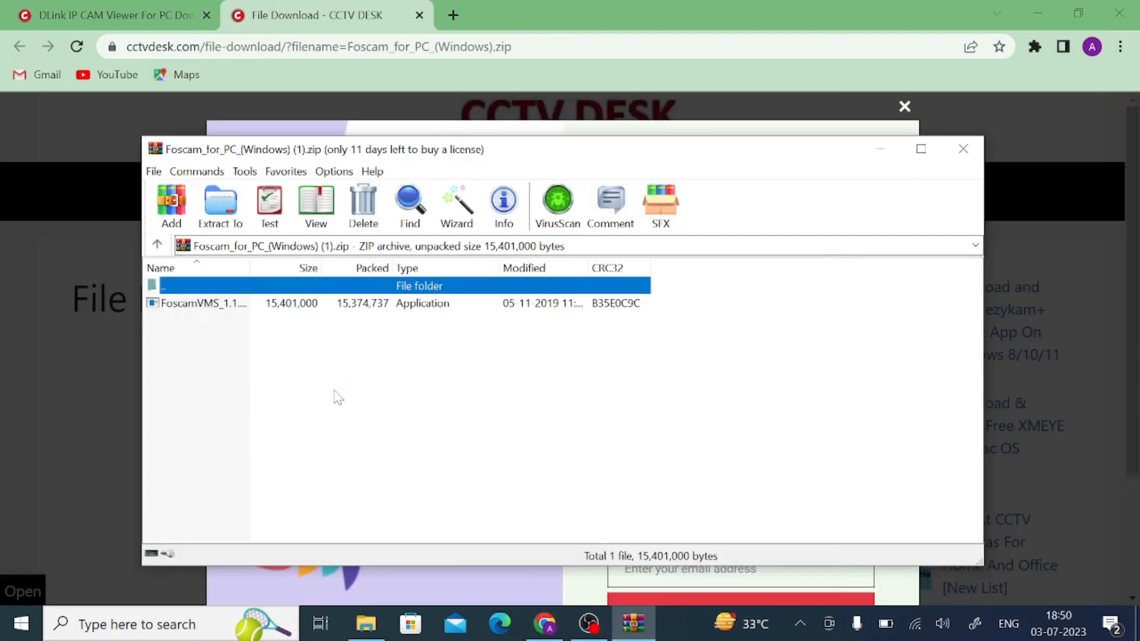
pyautogui.moveTo(403, 284)
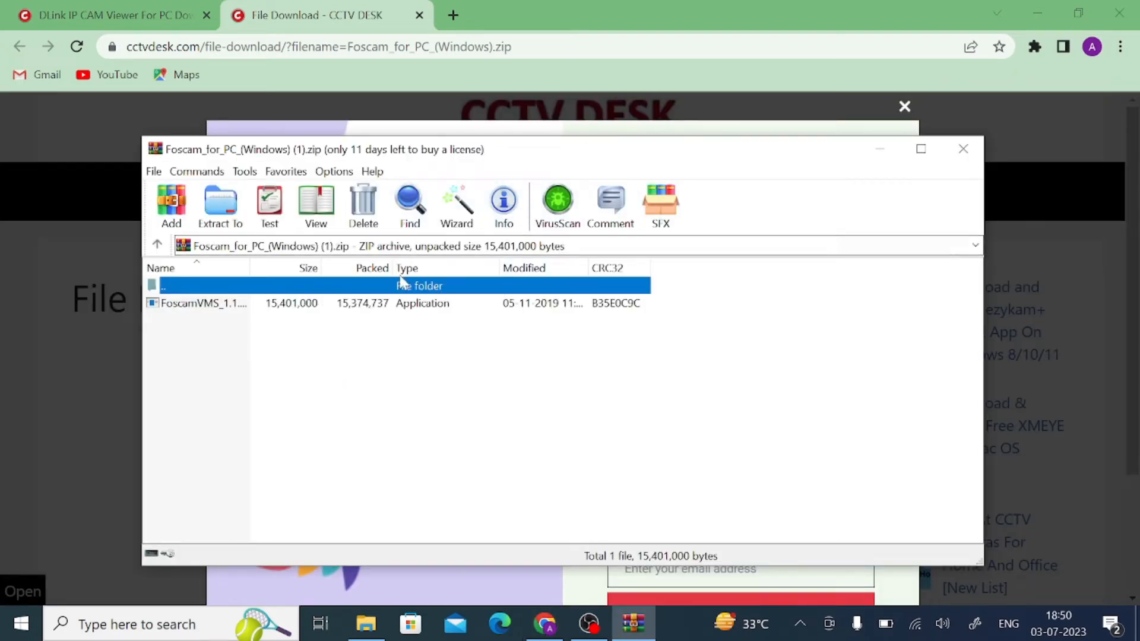
pyautogui.moveTo(364, 384)
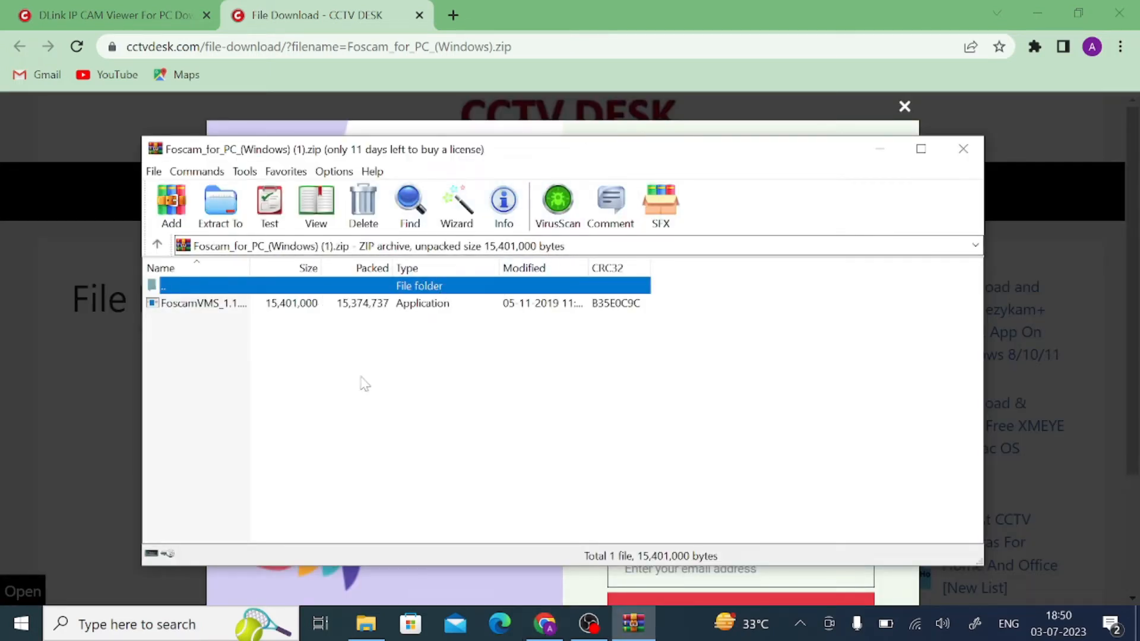
pyautogui.moveTo(507, 353)
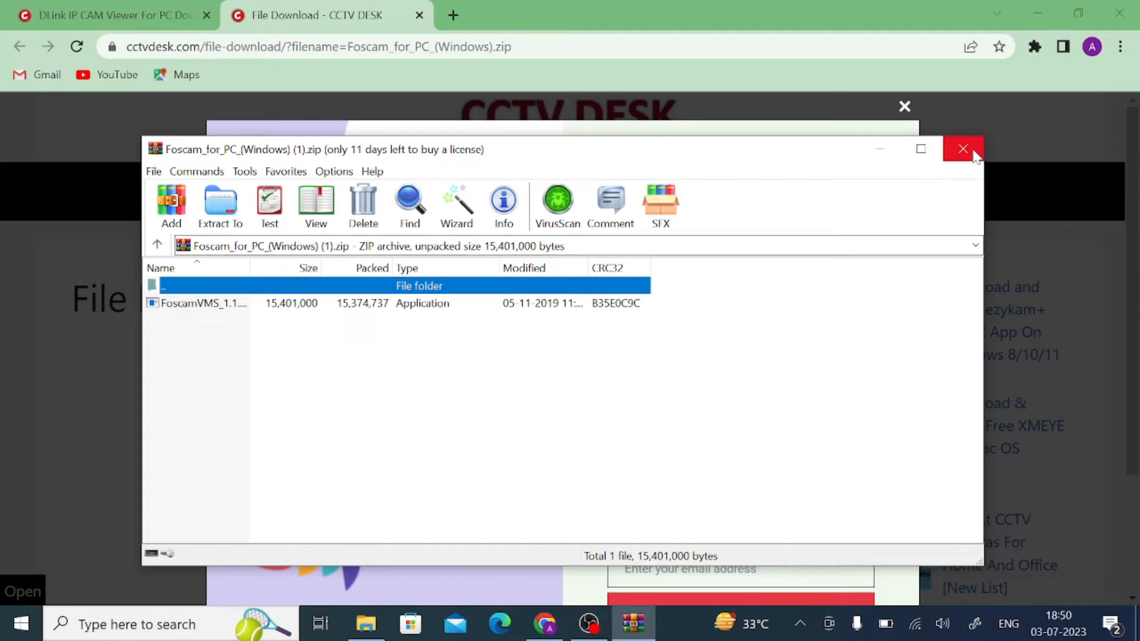
# Step: Dismiss the 'Never Miss Updates' pop-up and bring up Chrome's three-dot menu
pyautogui.click(963, 149)
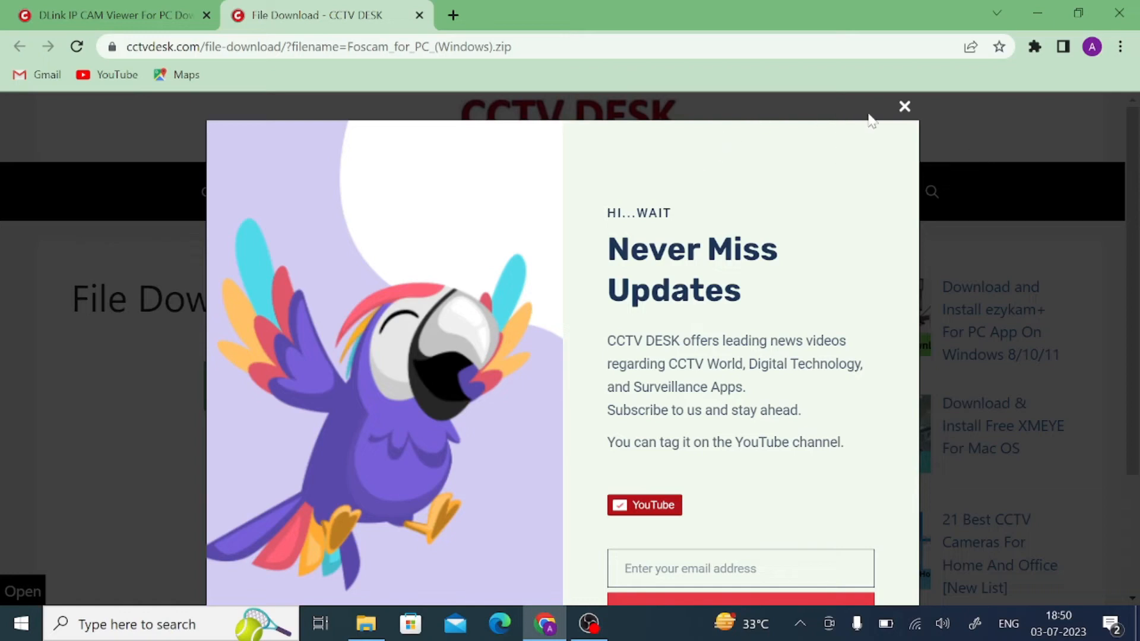
pyautogui.click(905, 106)
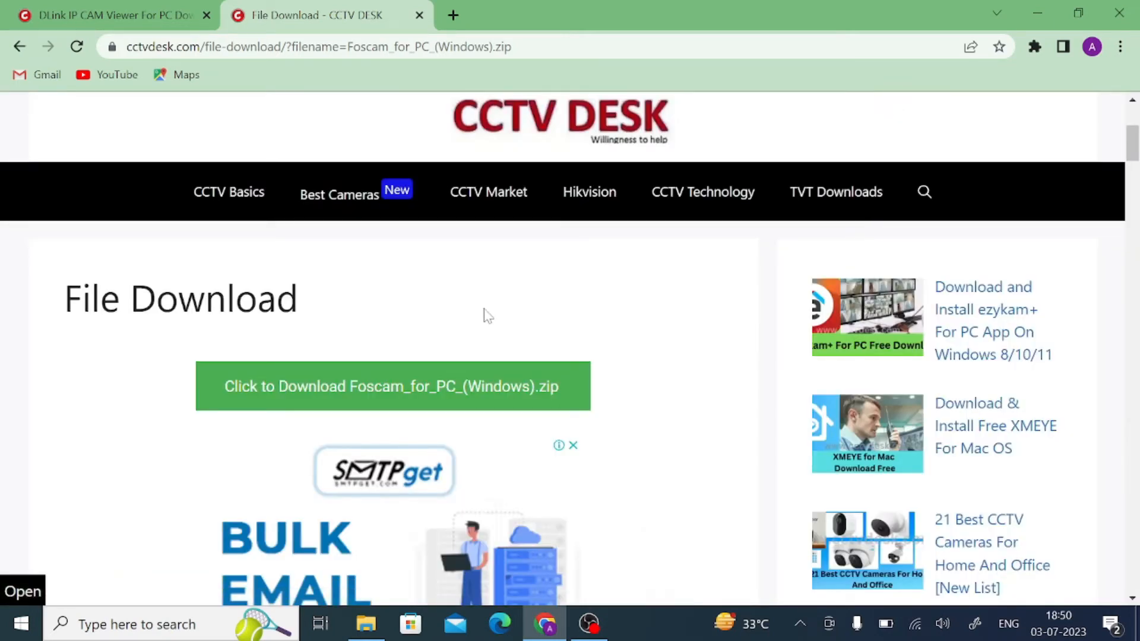
pyautogui.click(1119, 46)
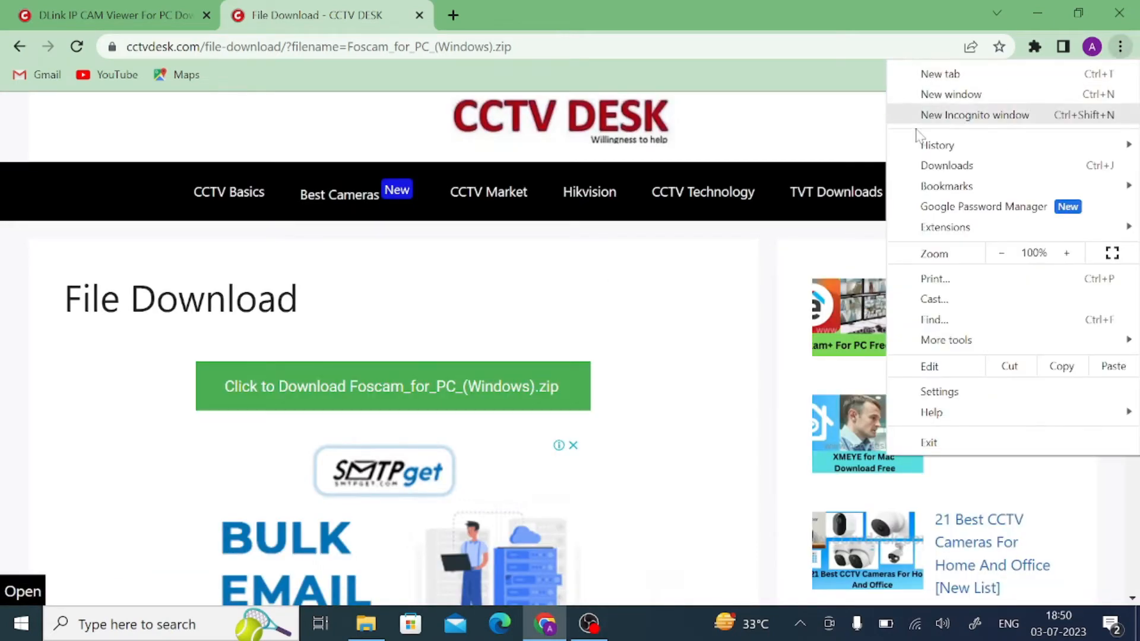
# Step: Show the downloaded Foscam_for_PC_(Windows) (1).zip in Chrome's Downloads list and its folder
pyautogui.click(947, 165)
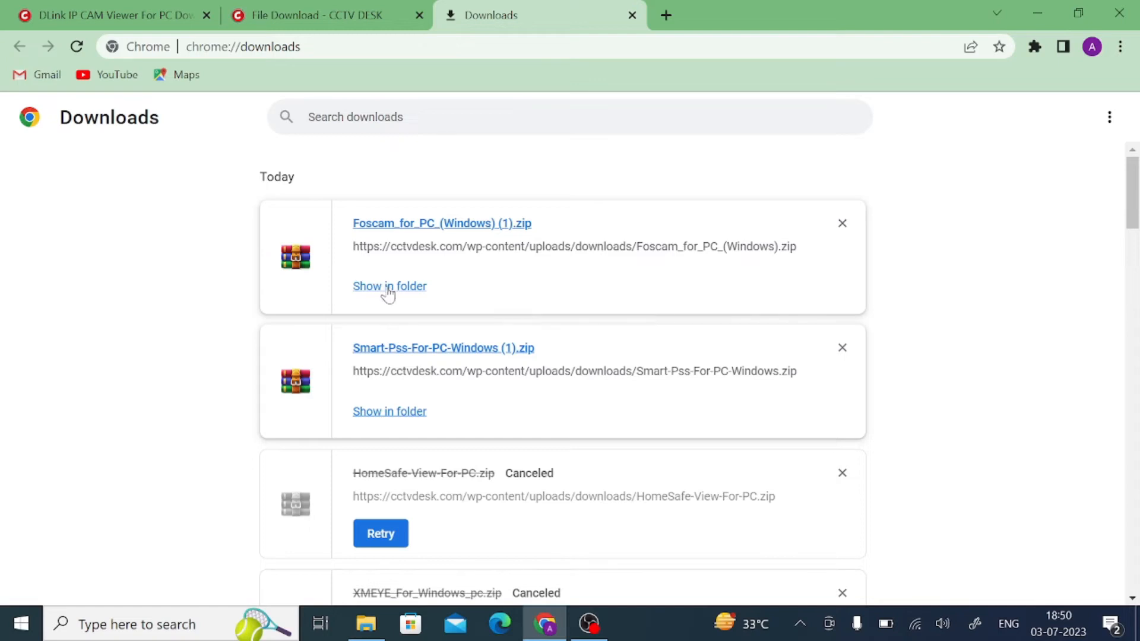
pyautogui.rightClick(388, 295)
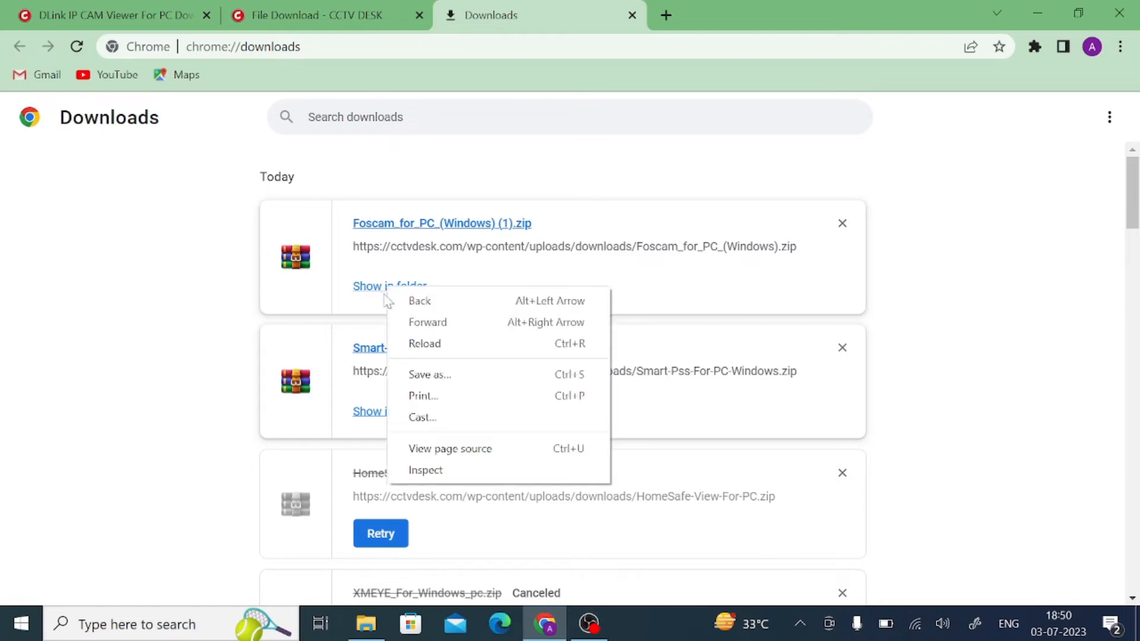
pyautogui.moveTo(381, 298)
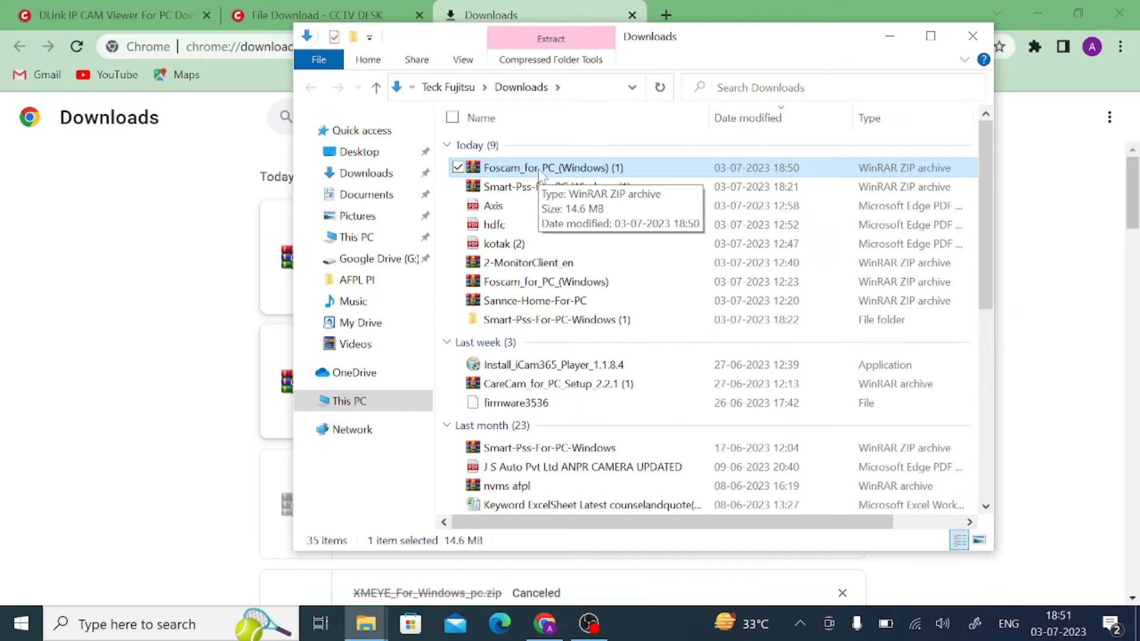
# Step: Extract the Foscam_for_PC_(Windows) (1) zip into a same-named folder with WinRAR's Extract Here
pyautogui.rightClick(545, 167)
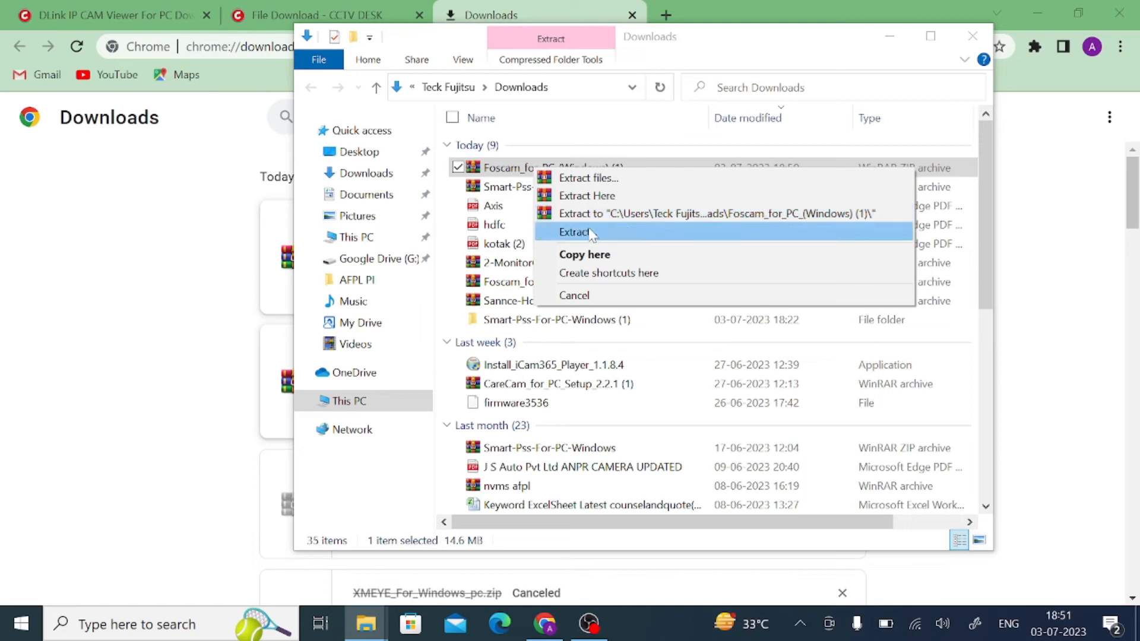
pyautogui.moveTo(495, 168)
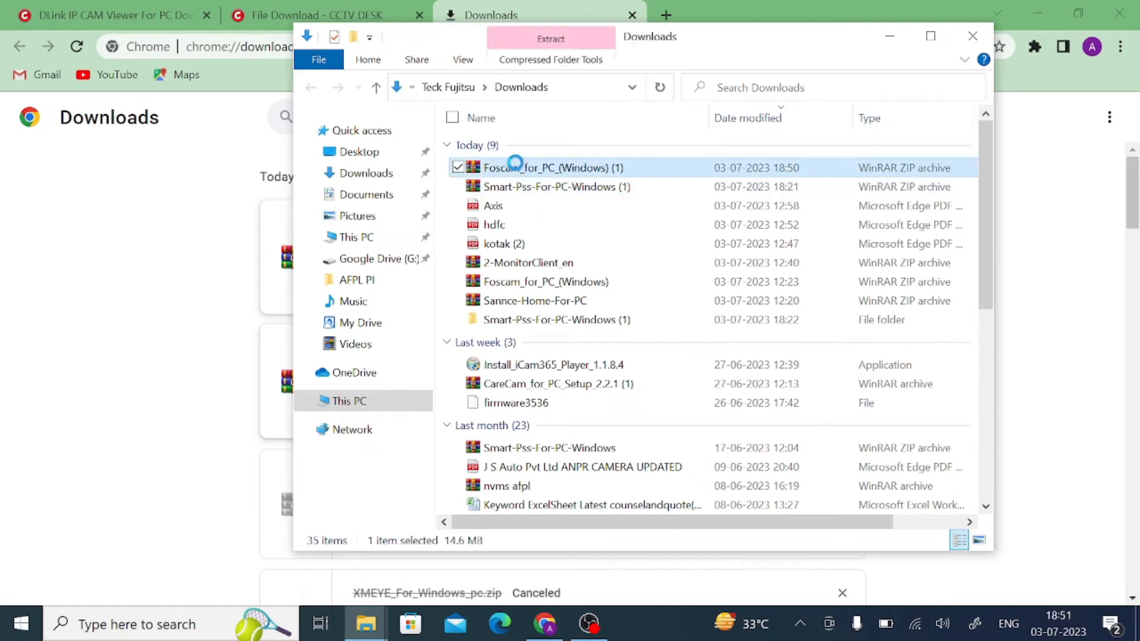
pyautogui.rightClick(548, 168)
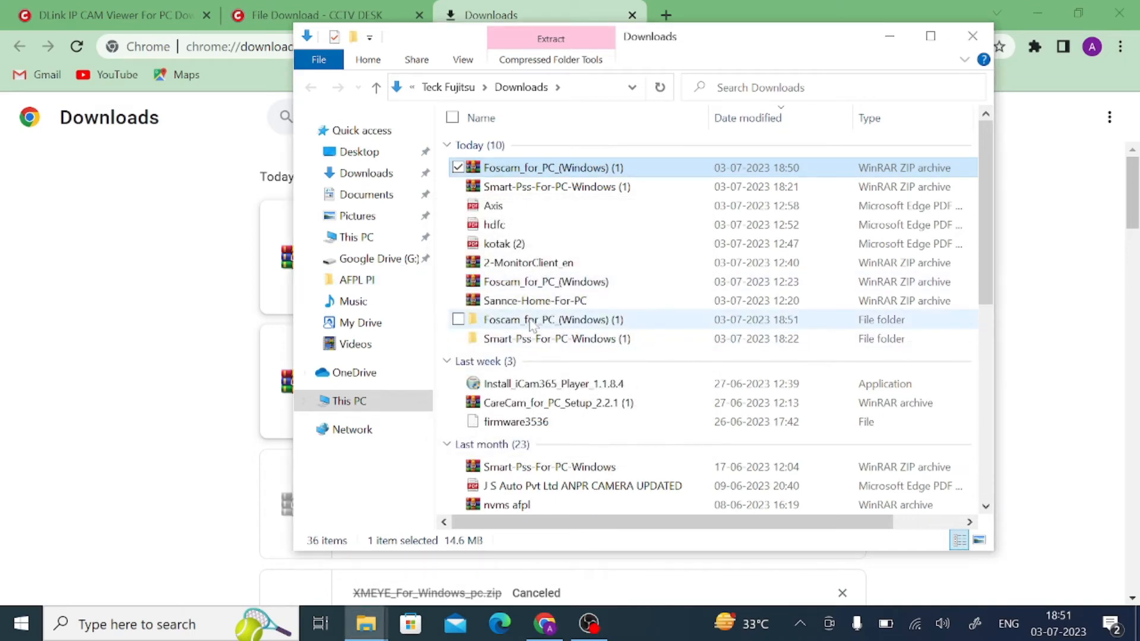
# Step: Run the FoscamVMS_1.1.6.9 installer from the extracted folder as administrator
pyautogui.doubleClick(546, 320)
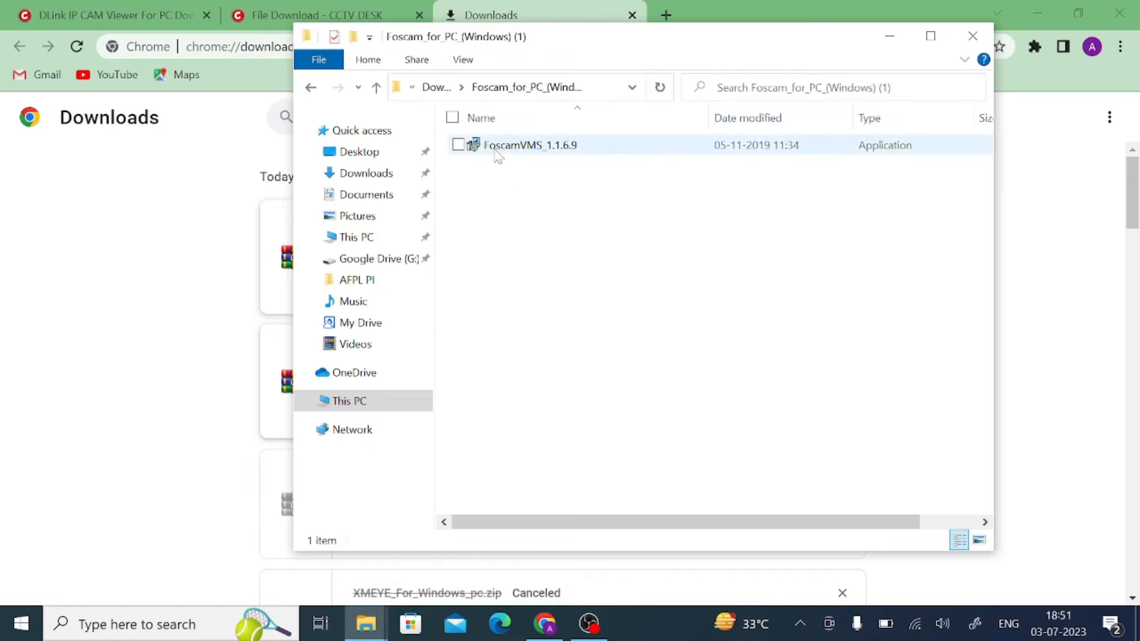
pyautogui.moveTo(529, 145)
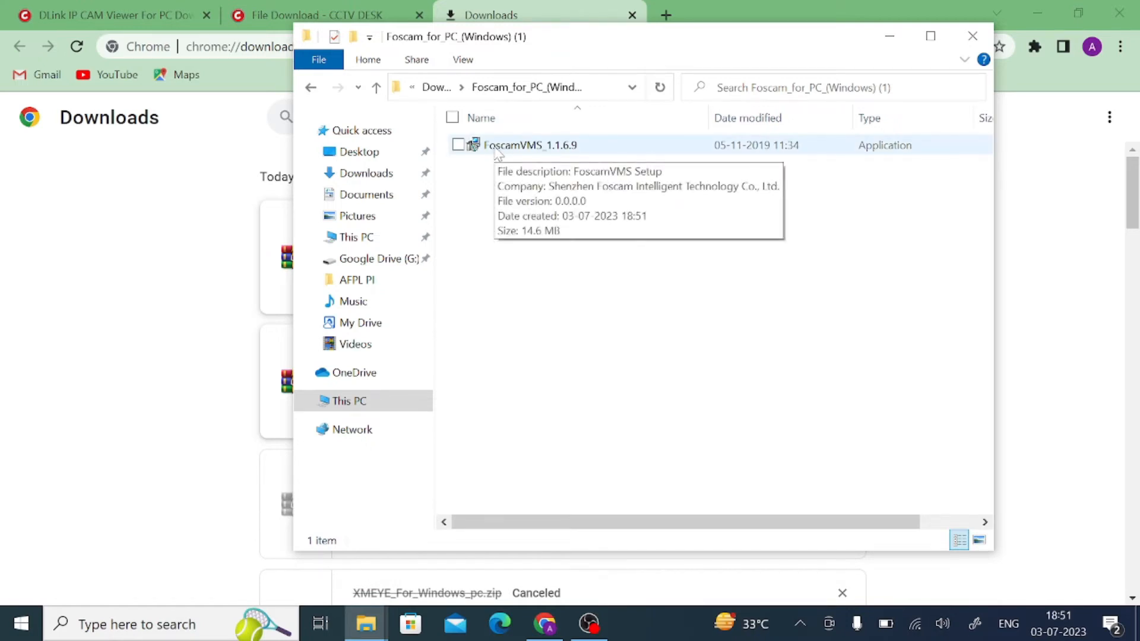
pyautogui.rightClick(530, 145)
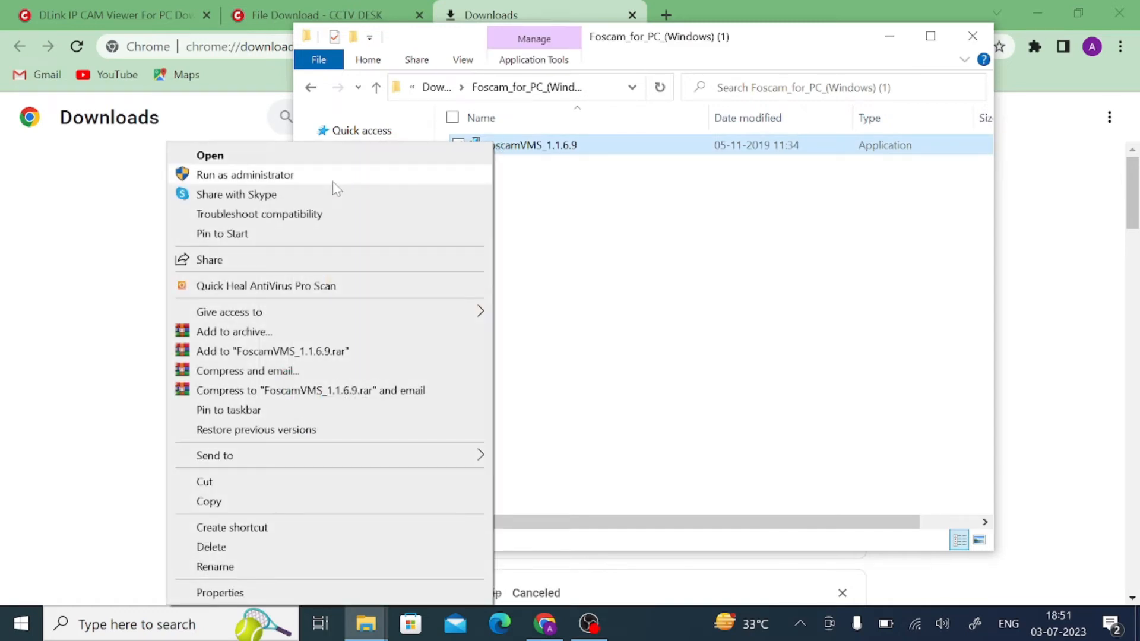
pyautogui.click(209, 155)
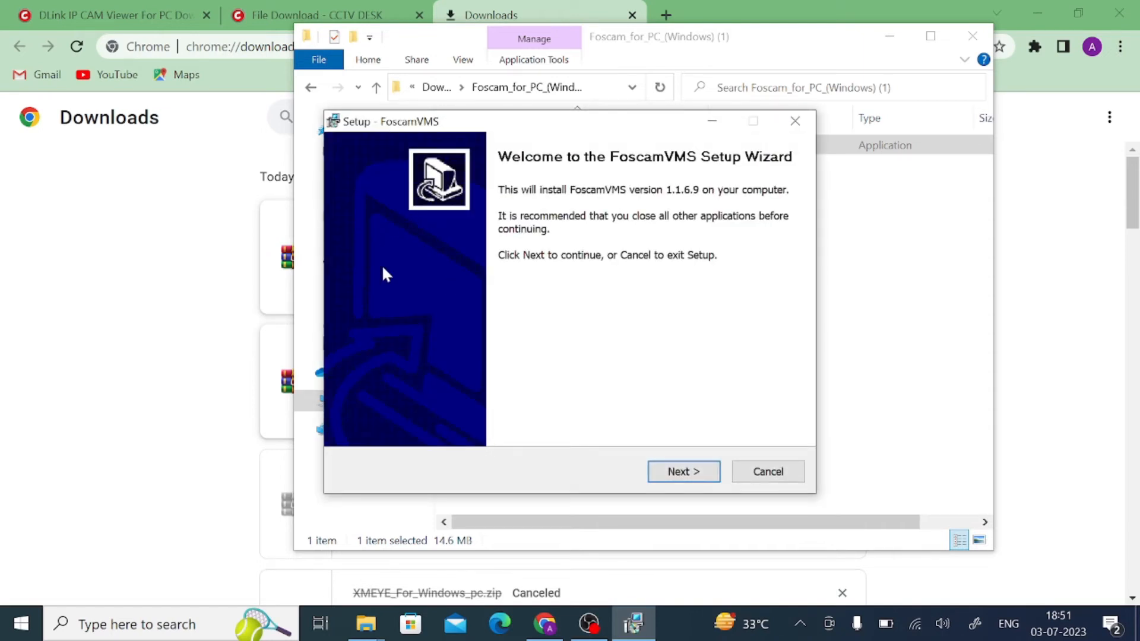
pyautogui.moveTo(683, 472)
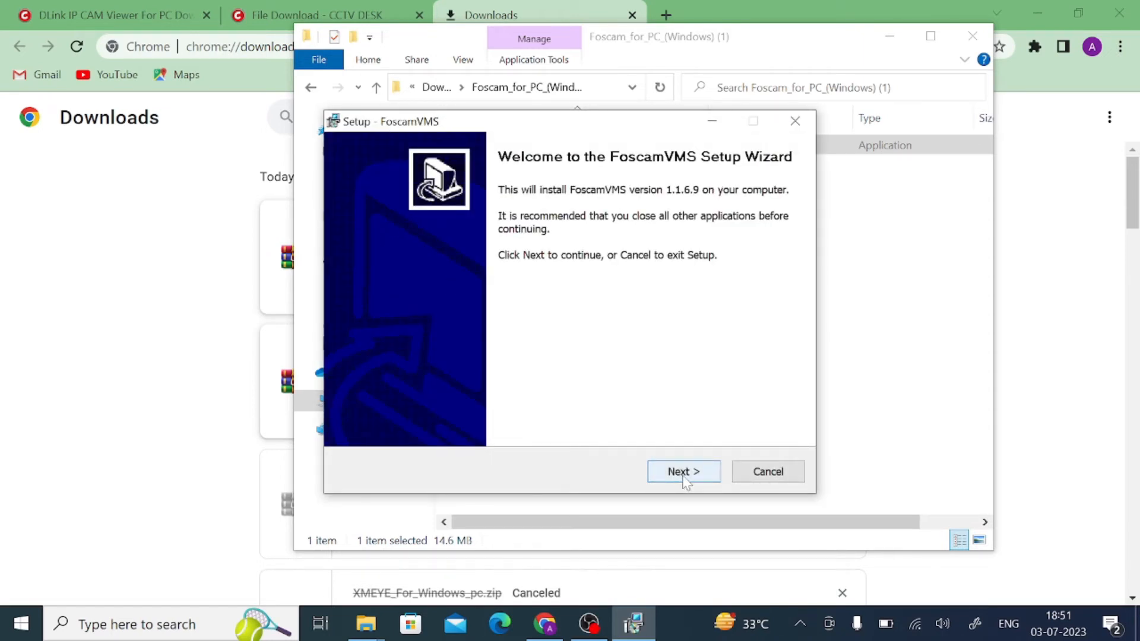
# Step: Install FoscamVMS to the default Program Files folder with a desktop icon
pyautogui.click(683, 471)
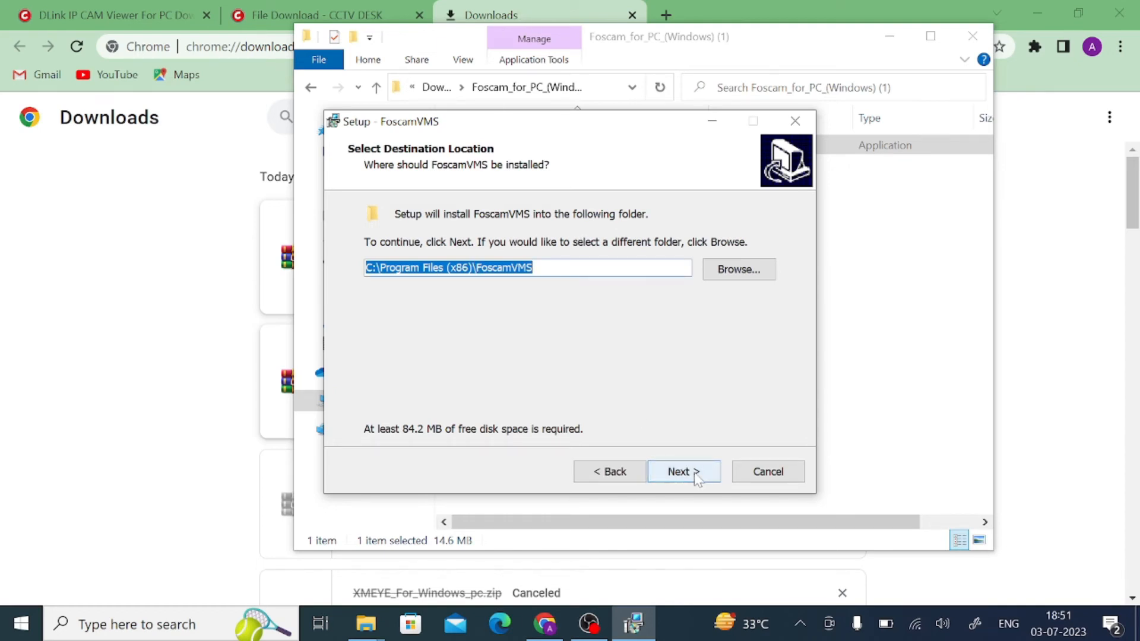
pyautogui.click(682, 471)
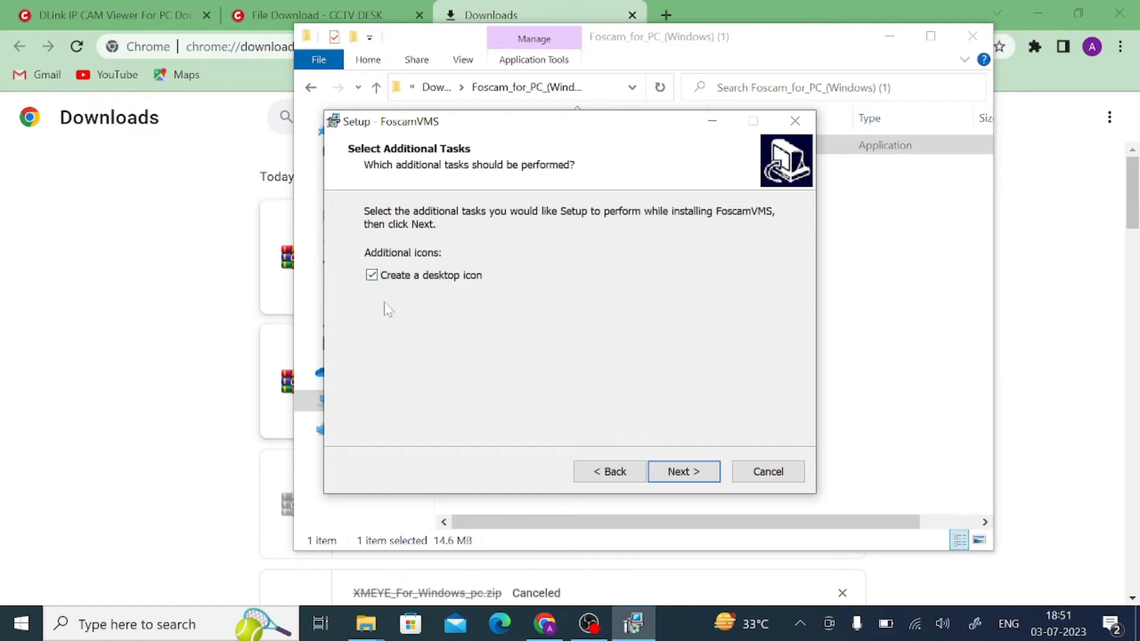
pyautogui.moveTo(686, 502)
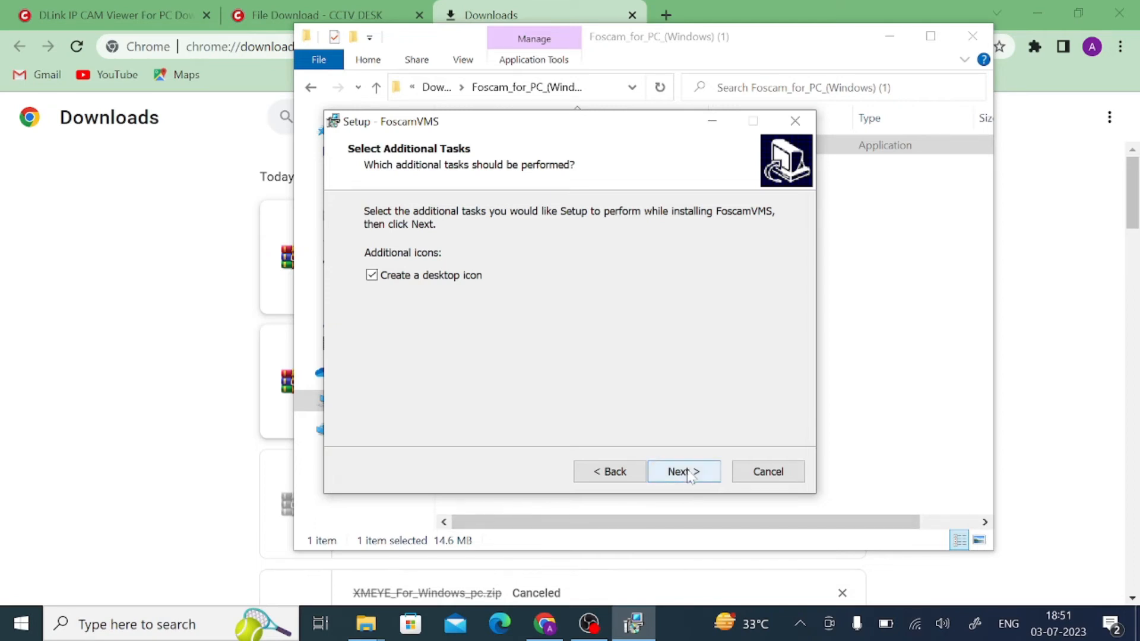
pyautogui.click(683, 472)
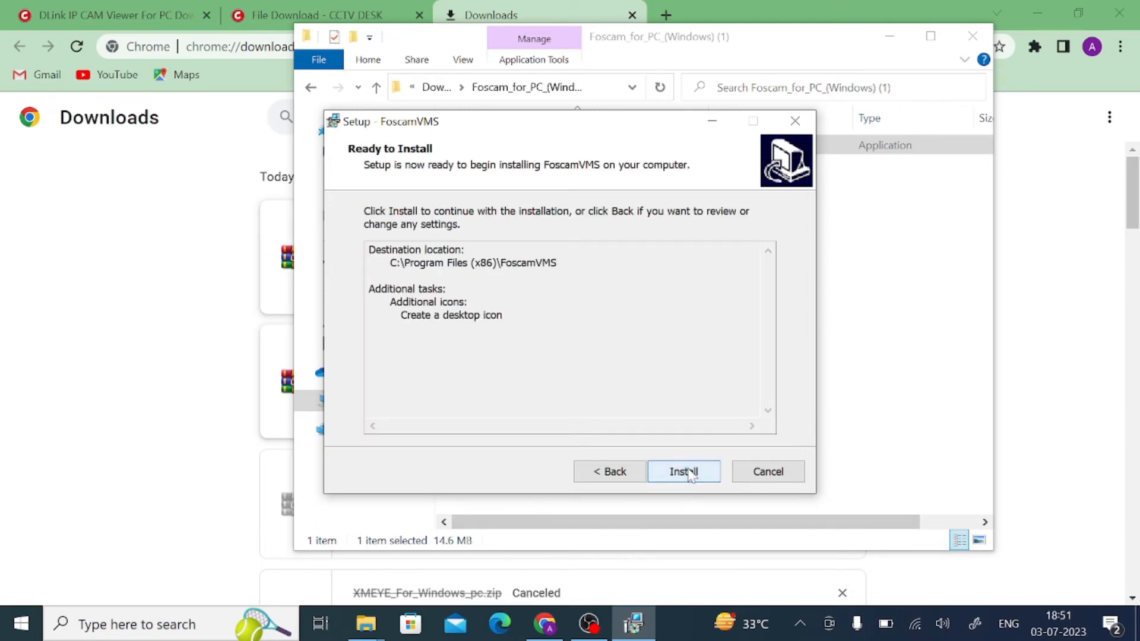
pyautogui.click(682, 471)
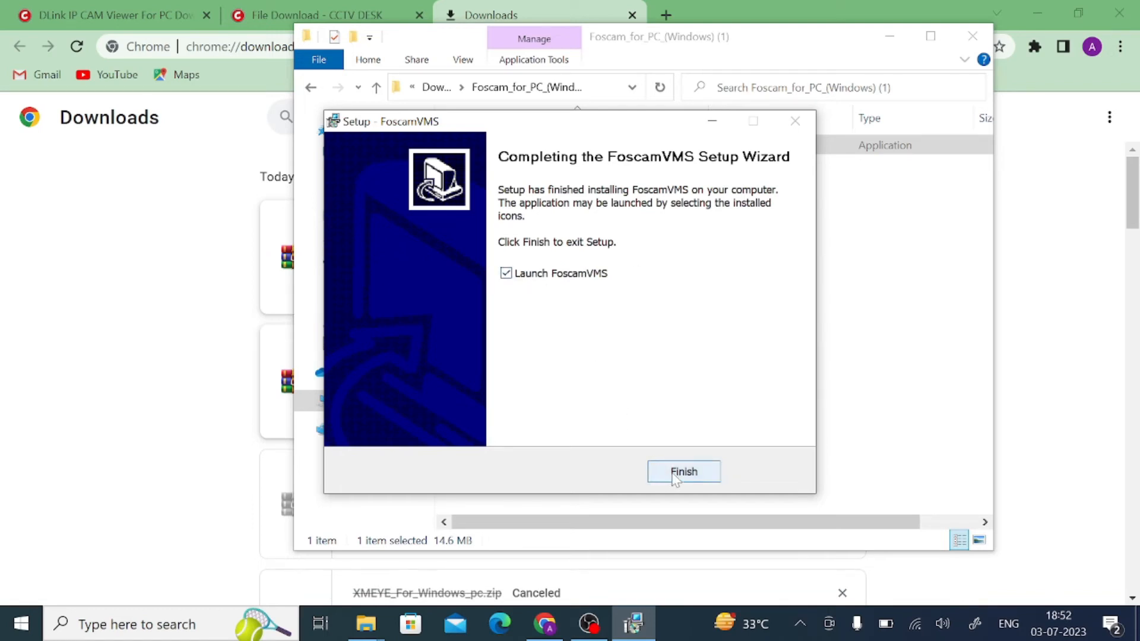
# Step: Finish the setup wizard and launch FoscamVMS from its desktop shortcut
pyautogui.click(682, 472)
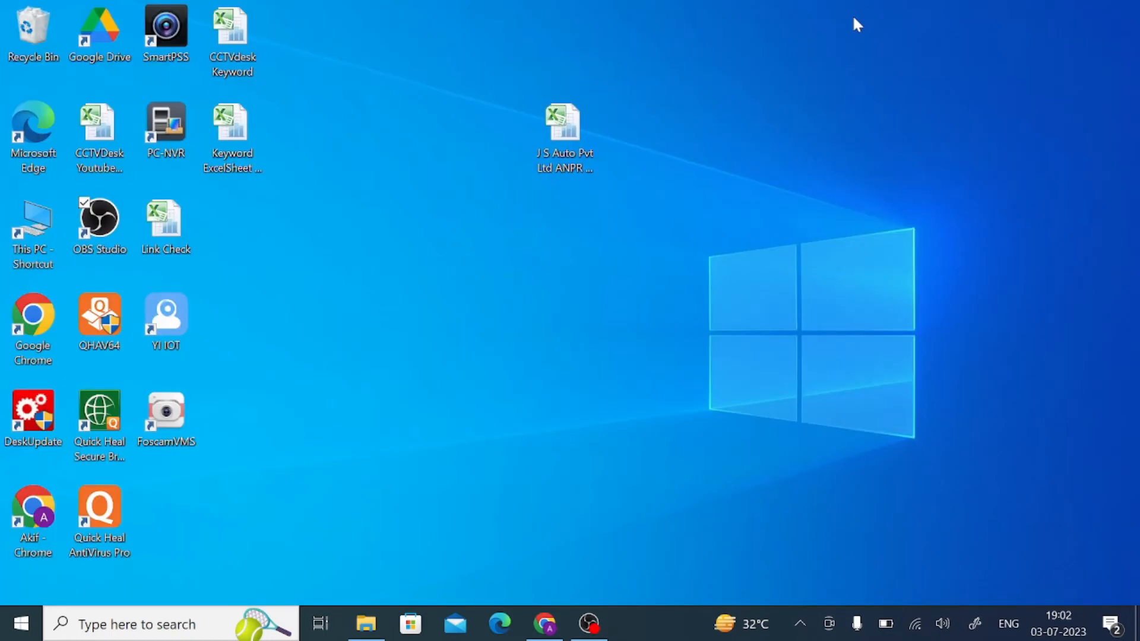
pyautogui.click(166, 414)
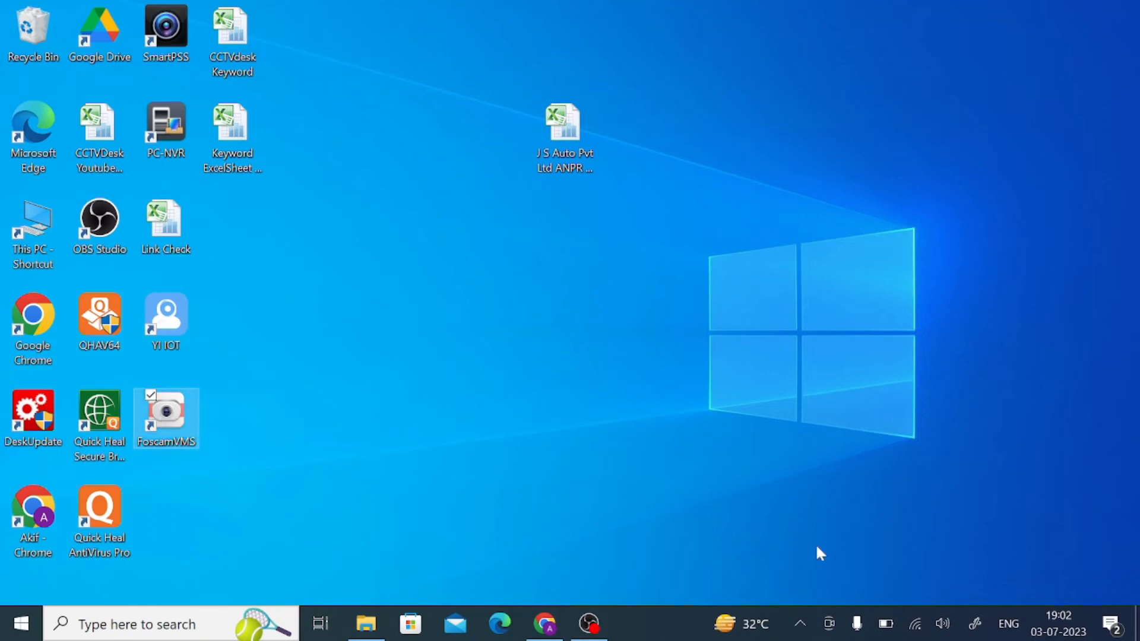
pyautogui.moveTo(812, 408)
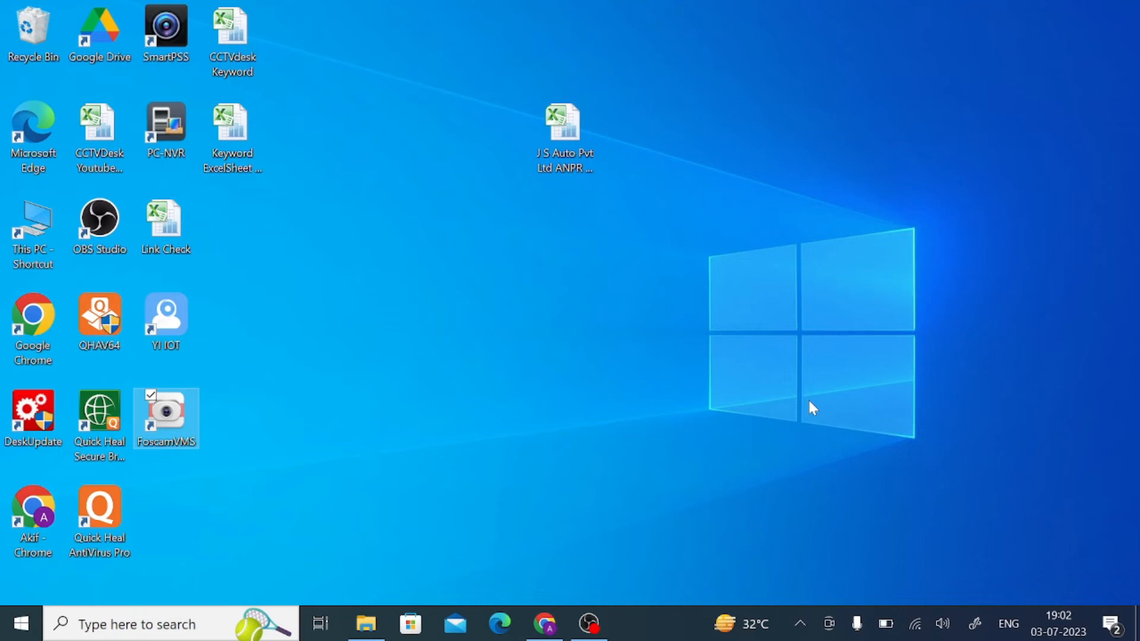
pyautogui.doubleClick(167, 414)
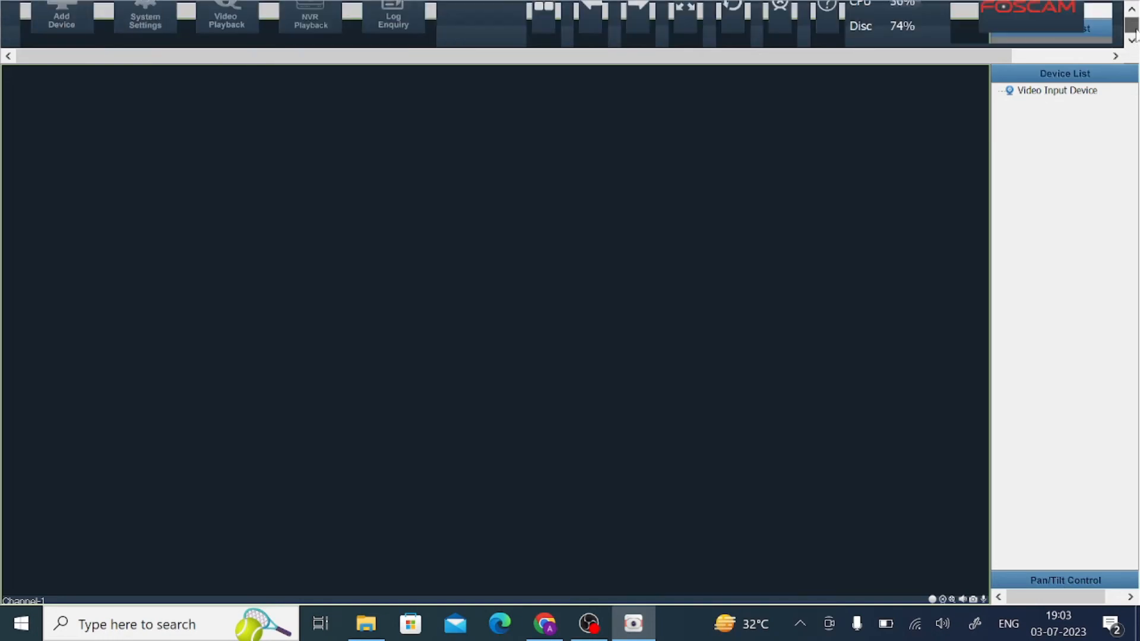
# Step: Fill the Add Device form with type NVR, name Test and P2P Connection enabled
pyautogui.click(60, 20)
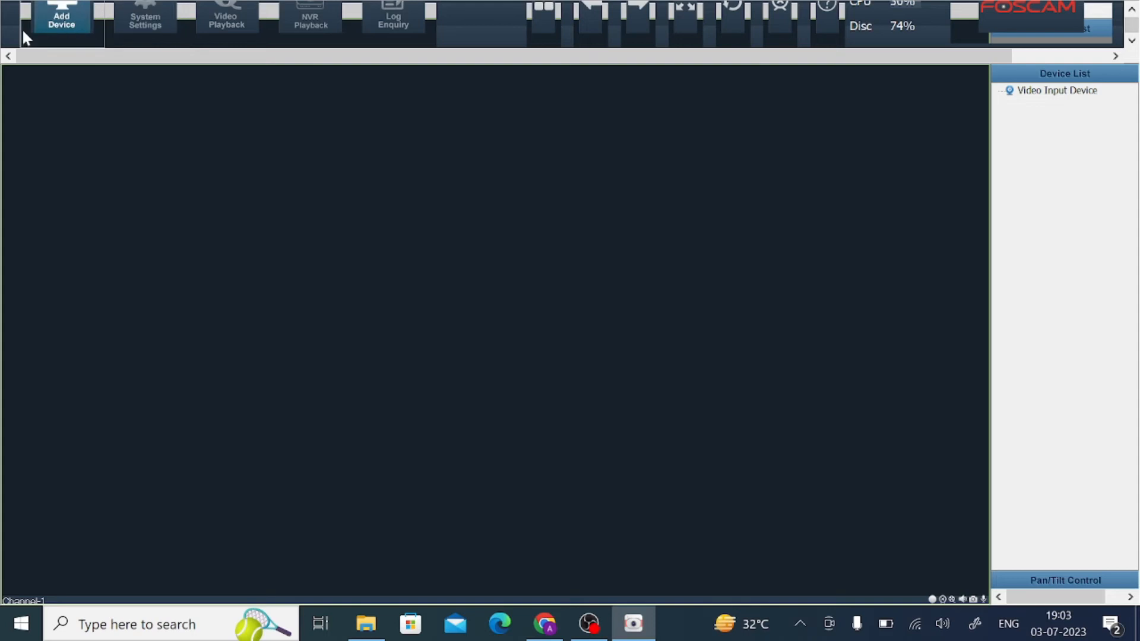
pyautogui.moveTo(51, 27)
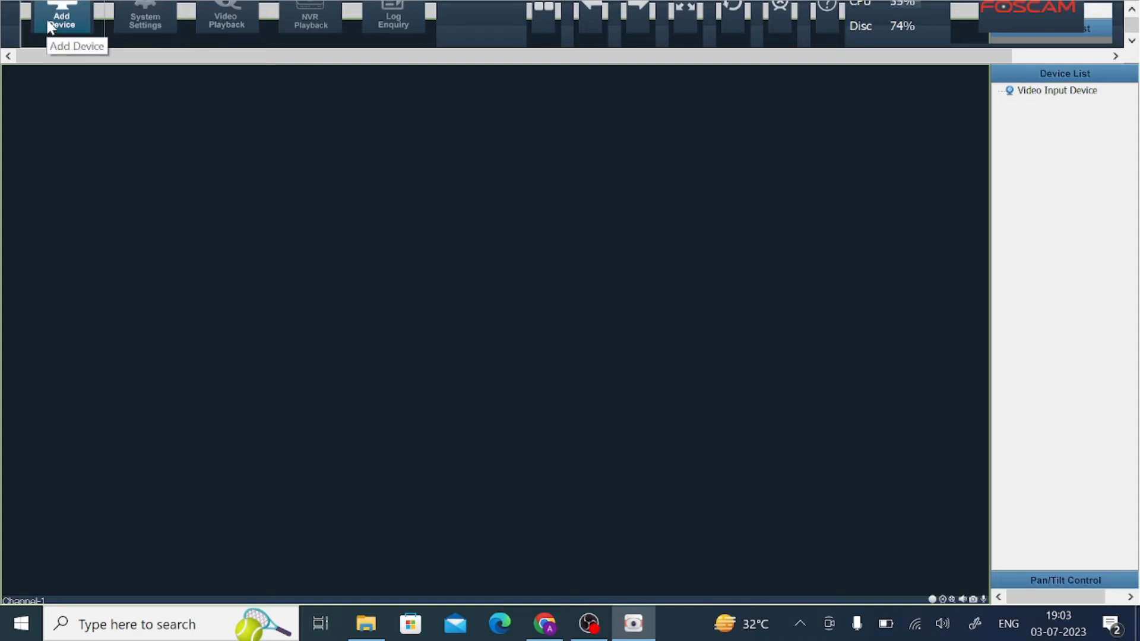
pyautogui.click(62, 18)
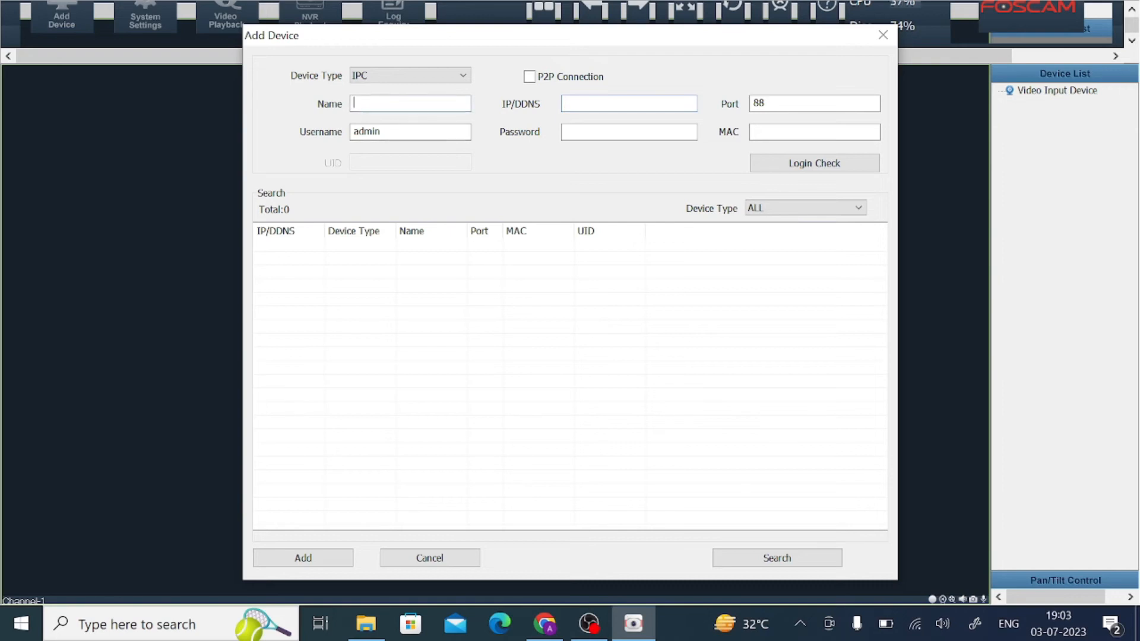
pyautogui.click(410, 74)
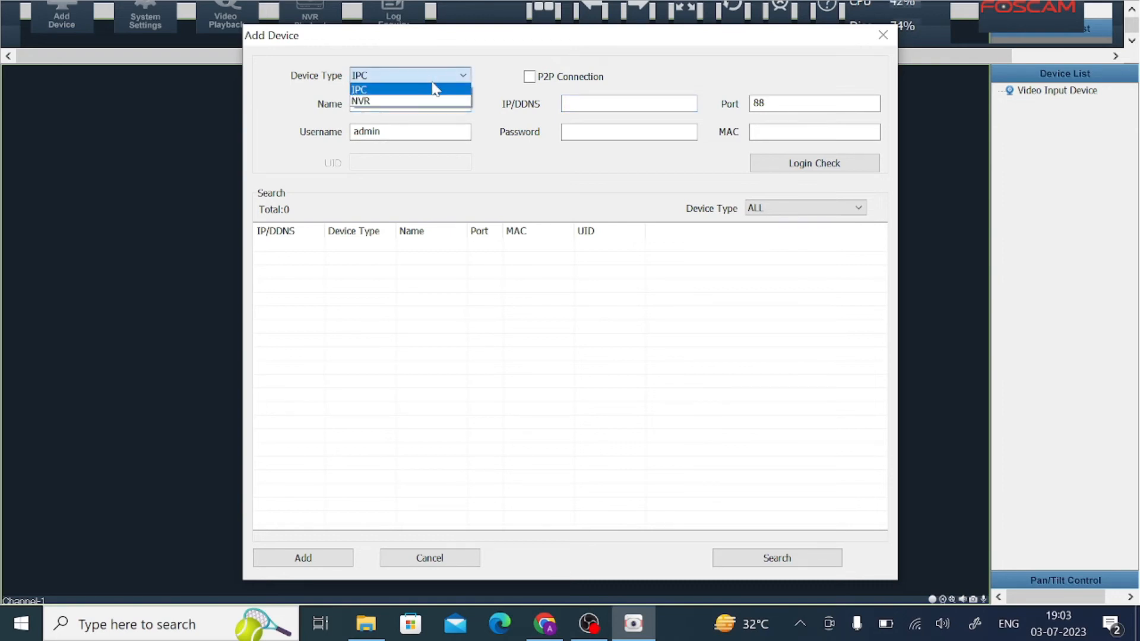
pyautogui.moveTo(405, 101)
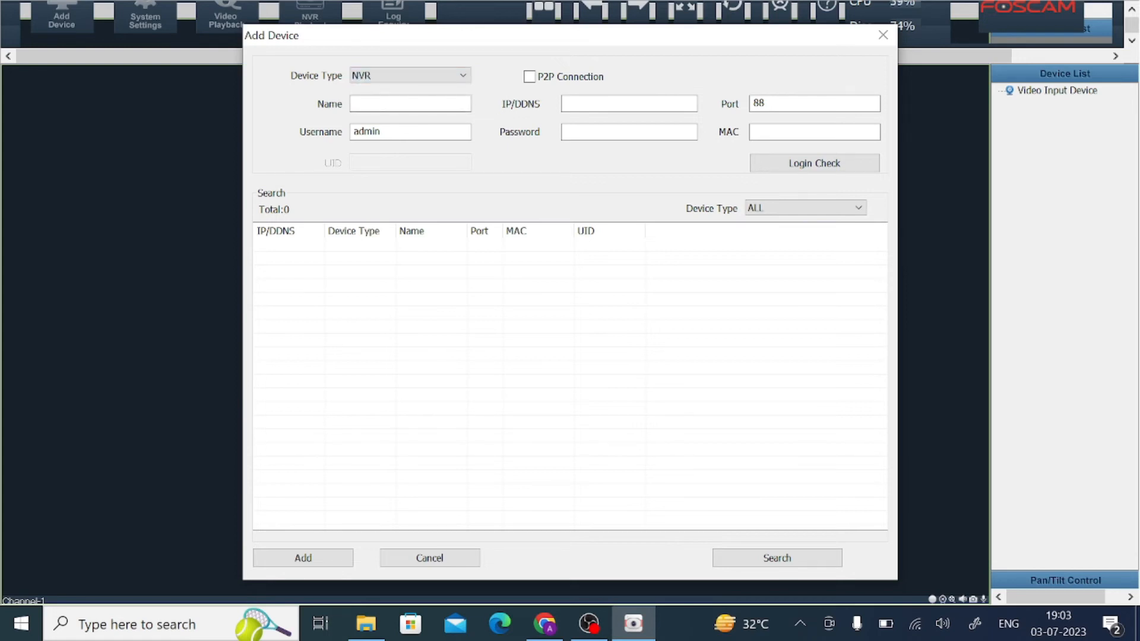
pyautogui.click(409, 103)
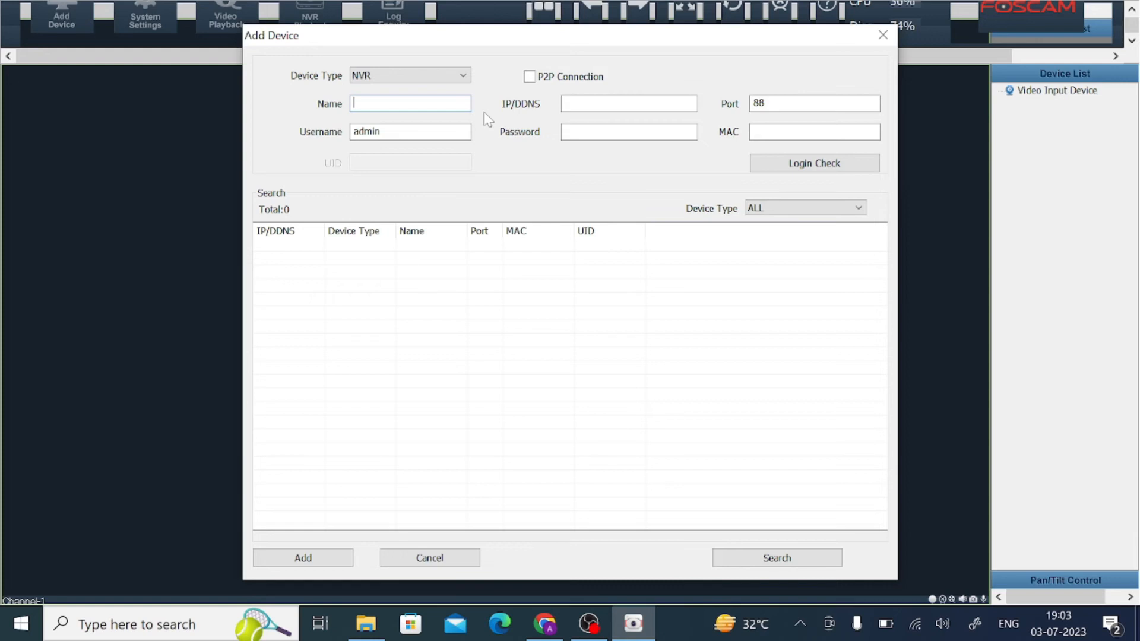
pyautogui.write('Test')
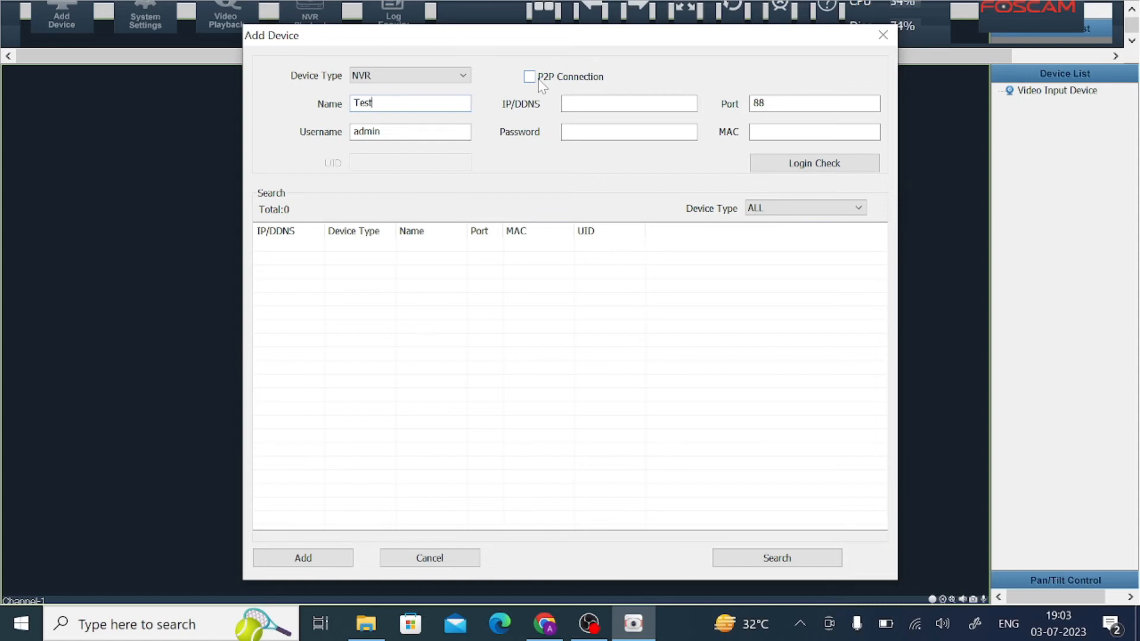
pyautogui.click(530, 76)
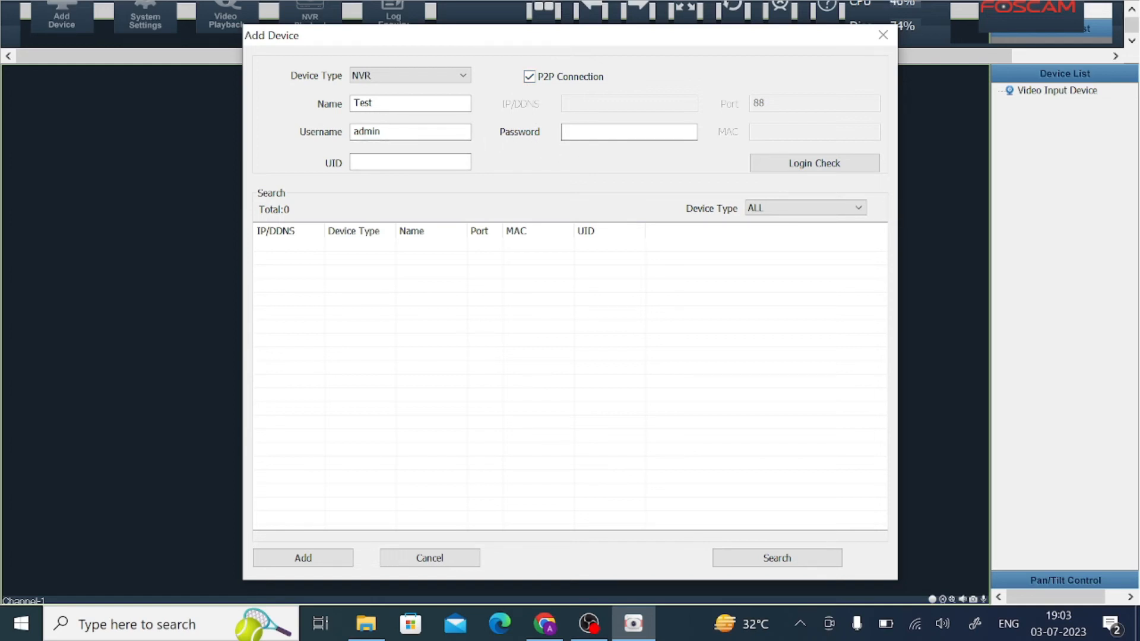
pyautogui.click(628, 132)
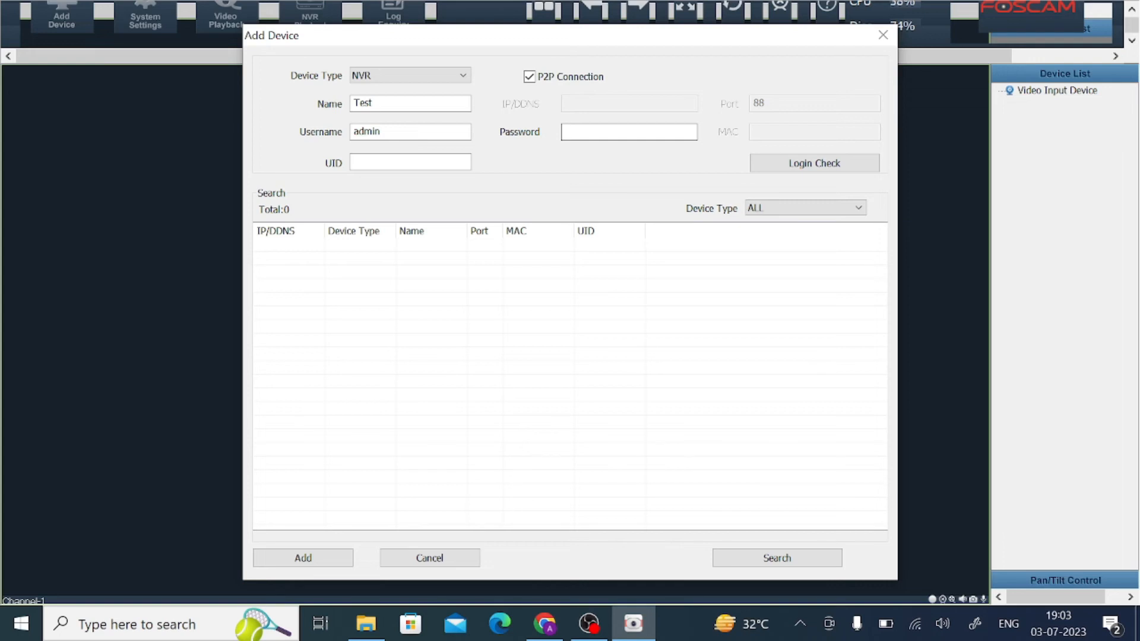
pyautogui.moveTo(446, 201)
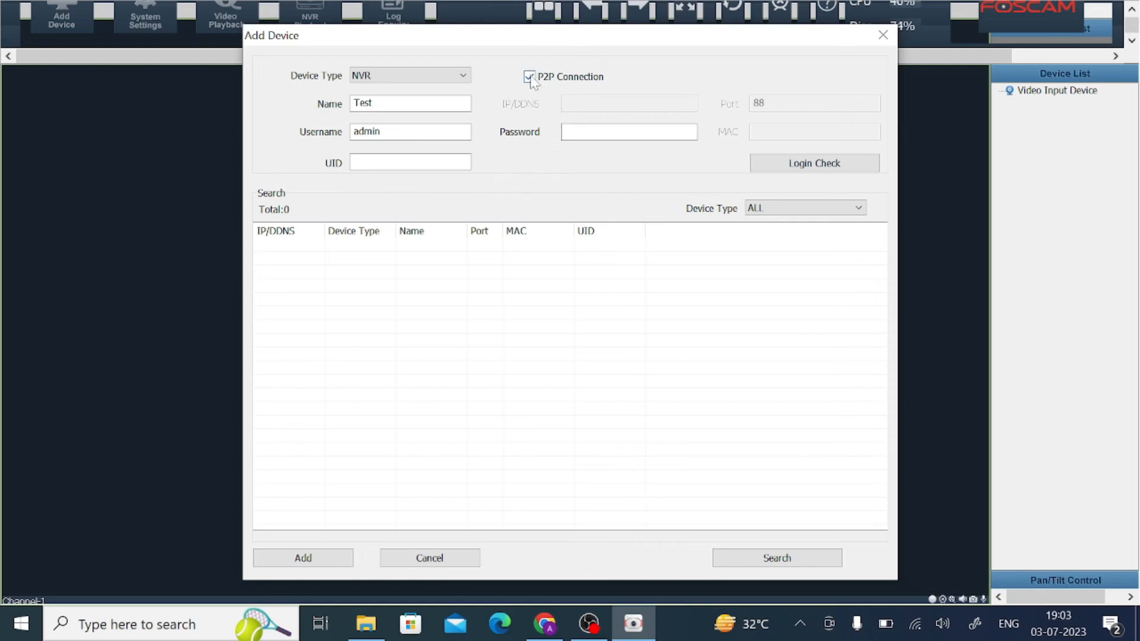
pyautogui.click(530, 76)
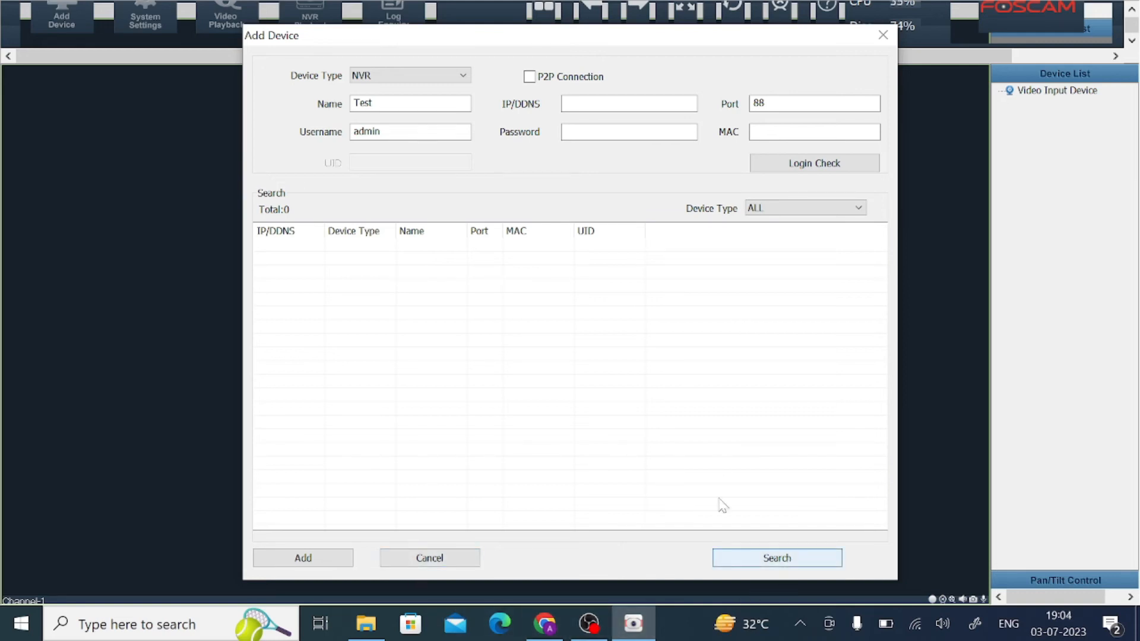
pyautogui.moveTo(220, 252)
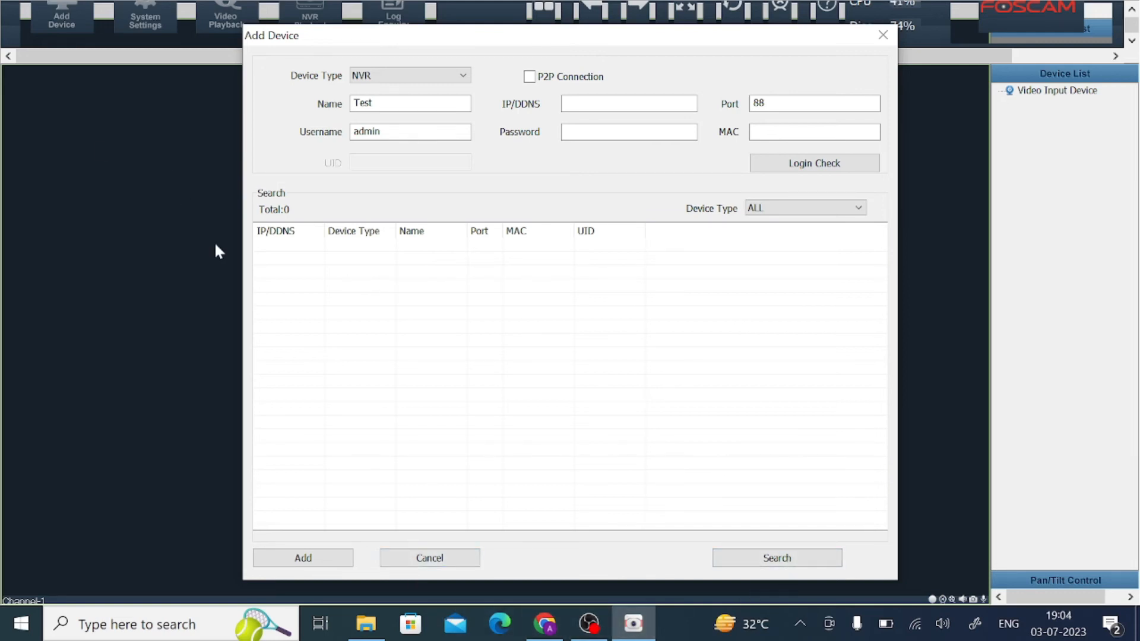
pyautogui.moveTo(796, 313)
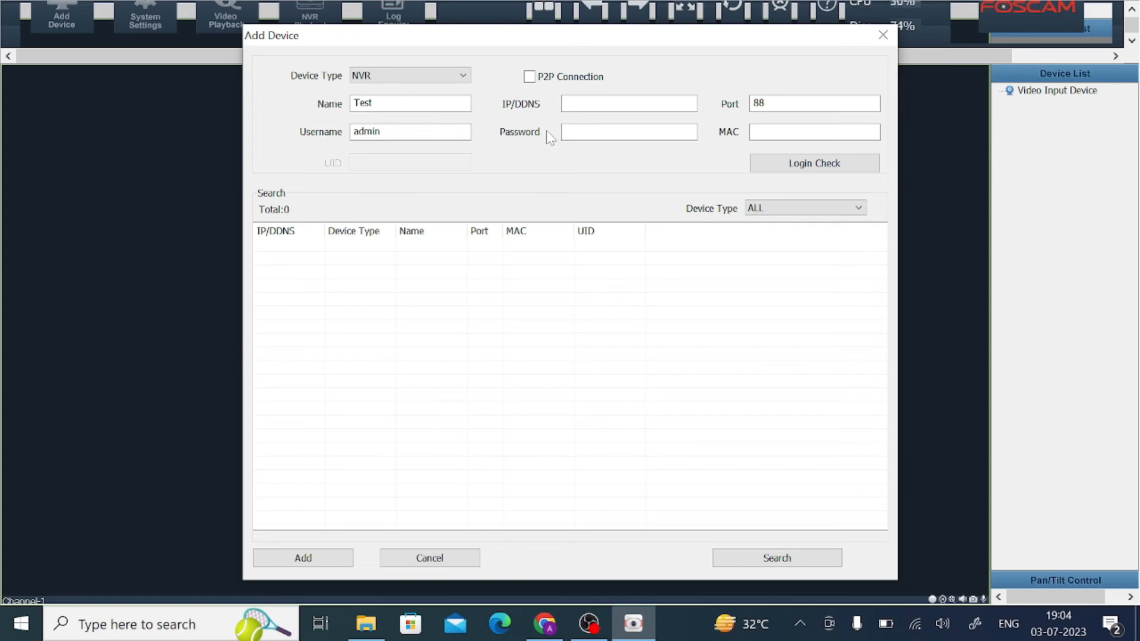
pyautogui.click(530, 76)
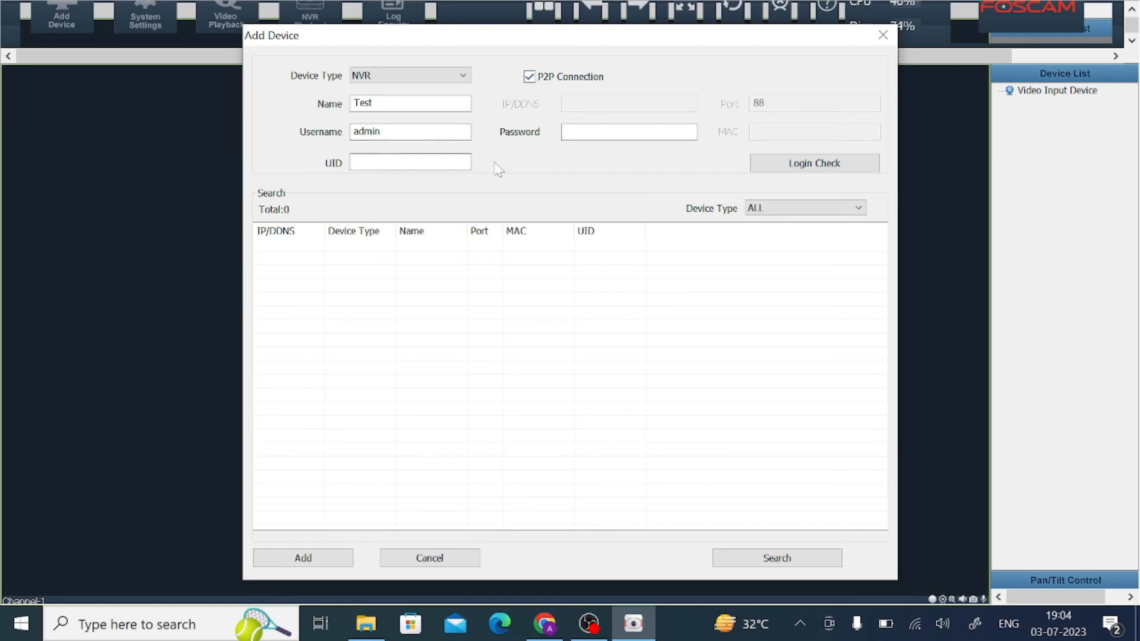
pyautogui.click(627, 132)
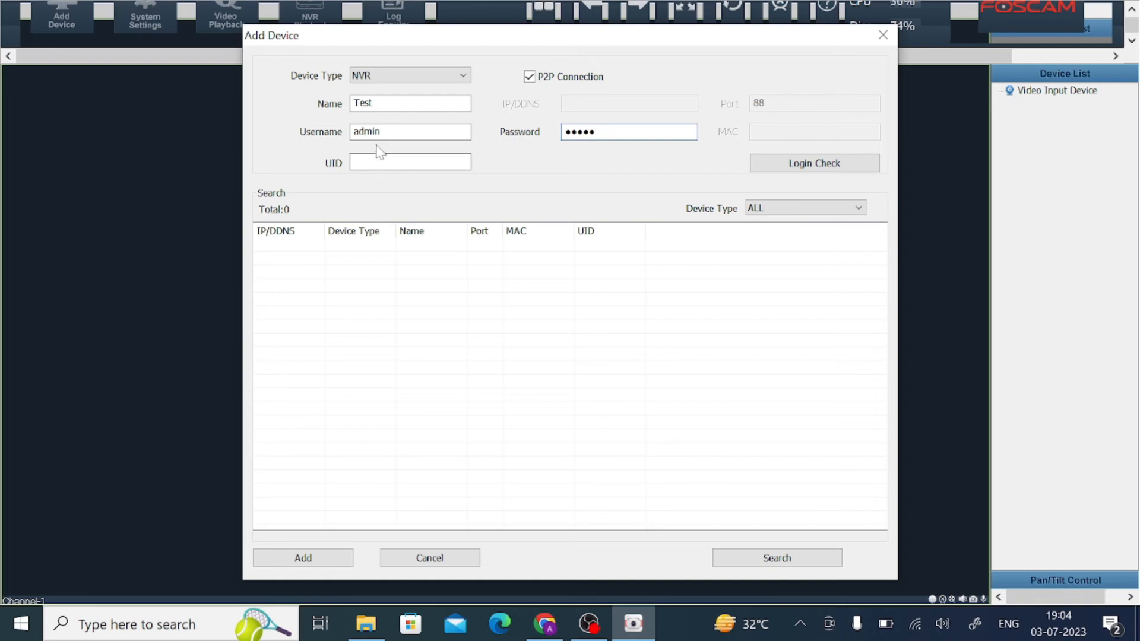
pyautogui.click(410, 162)
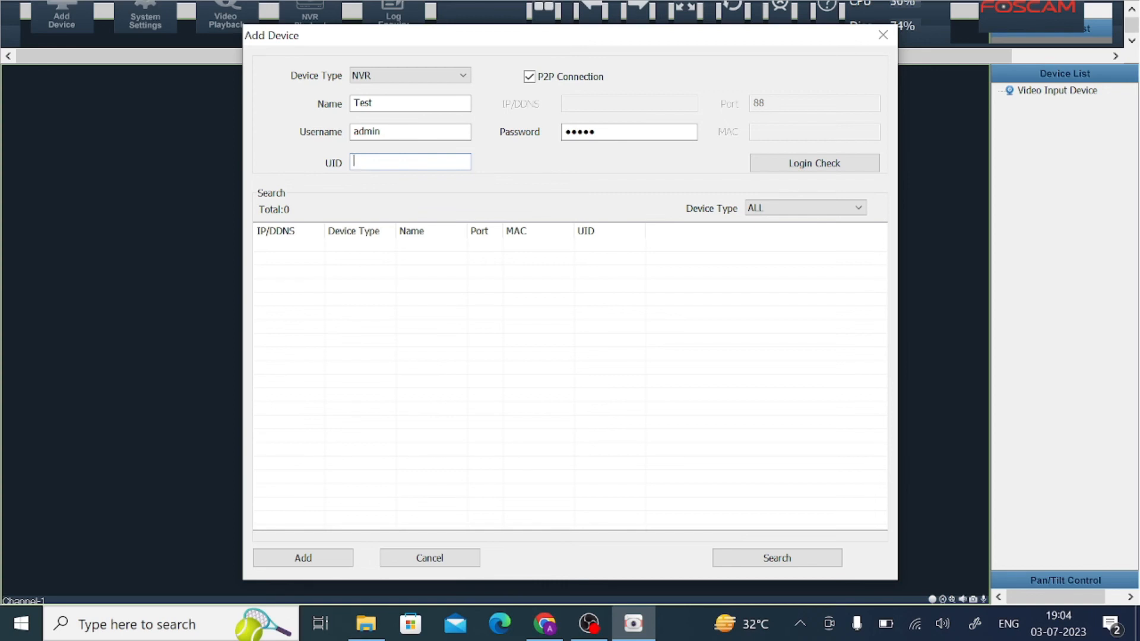
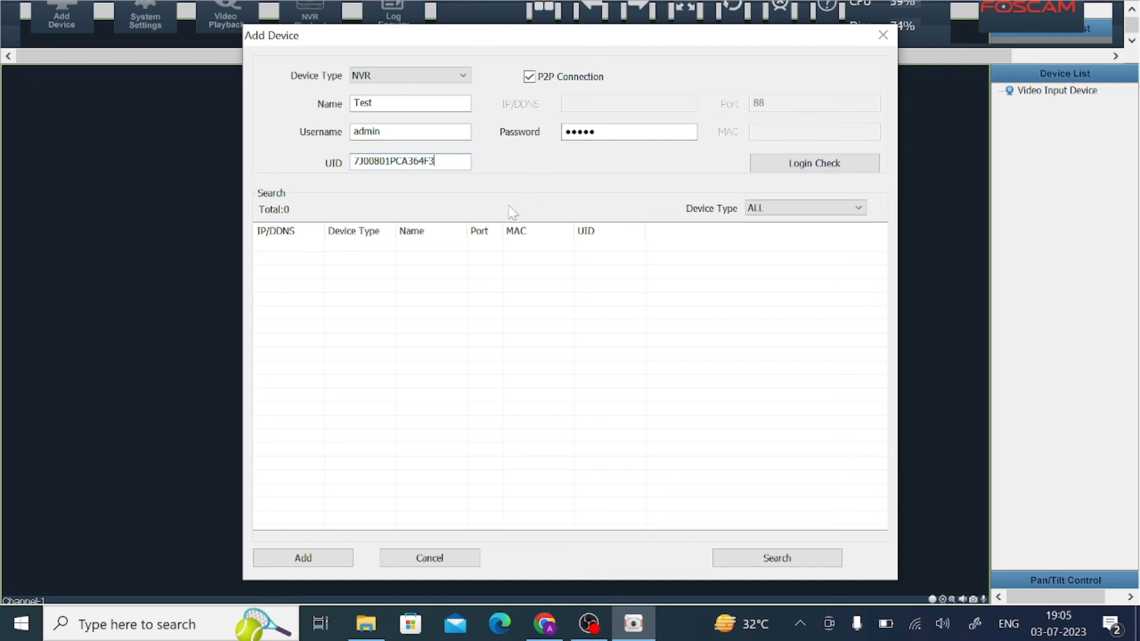
pyautogui.moveTo(463, 219)
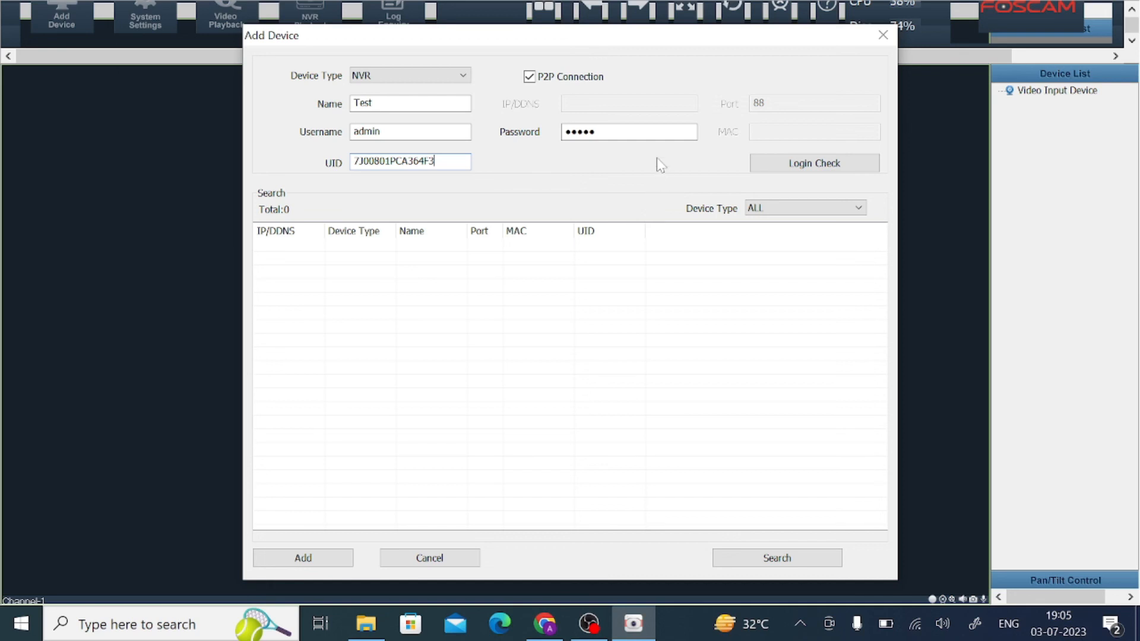
# Step: Re-enter the password and add the Test NVR so its live camera view appears
pyautogui.click(628, 132)
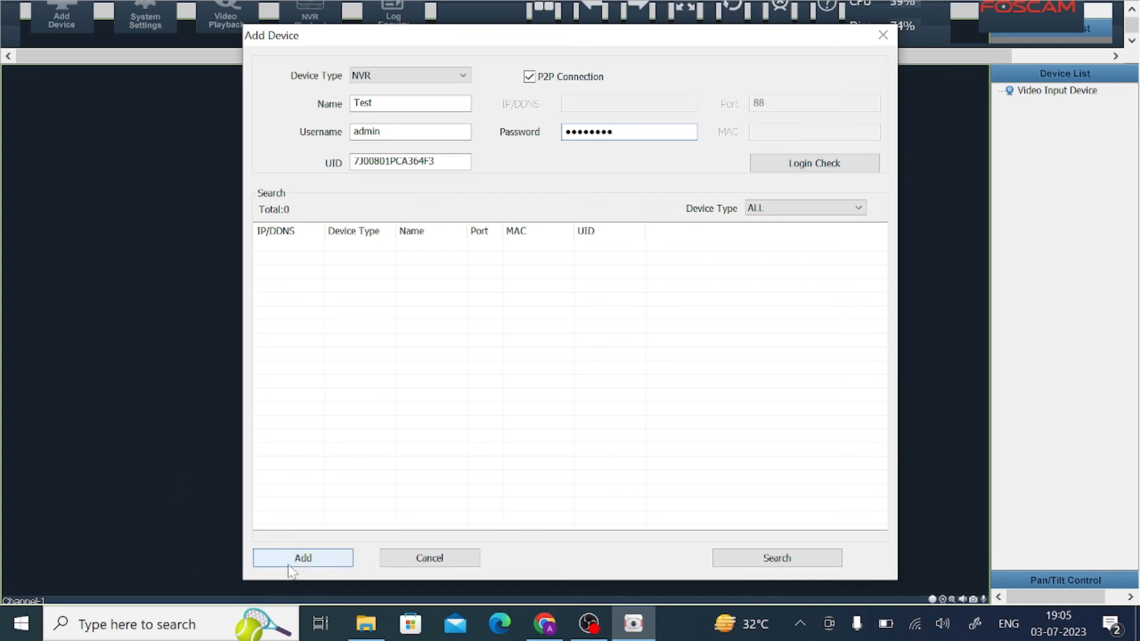
pyautogui.click(303, 559)
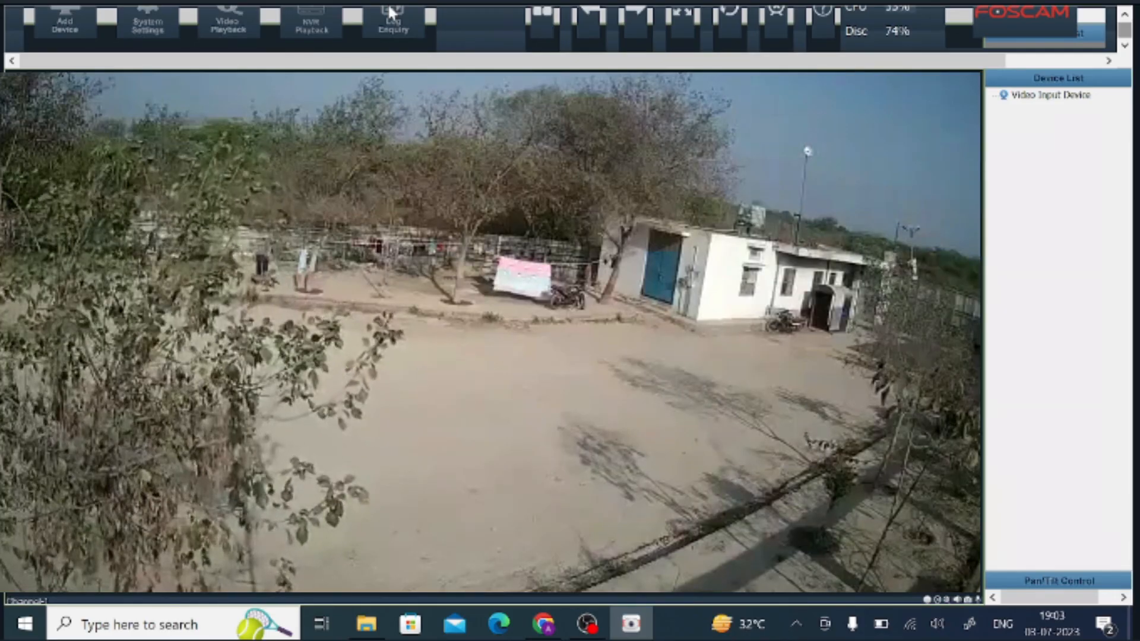